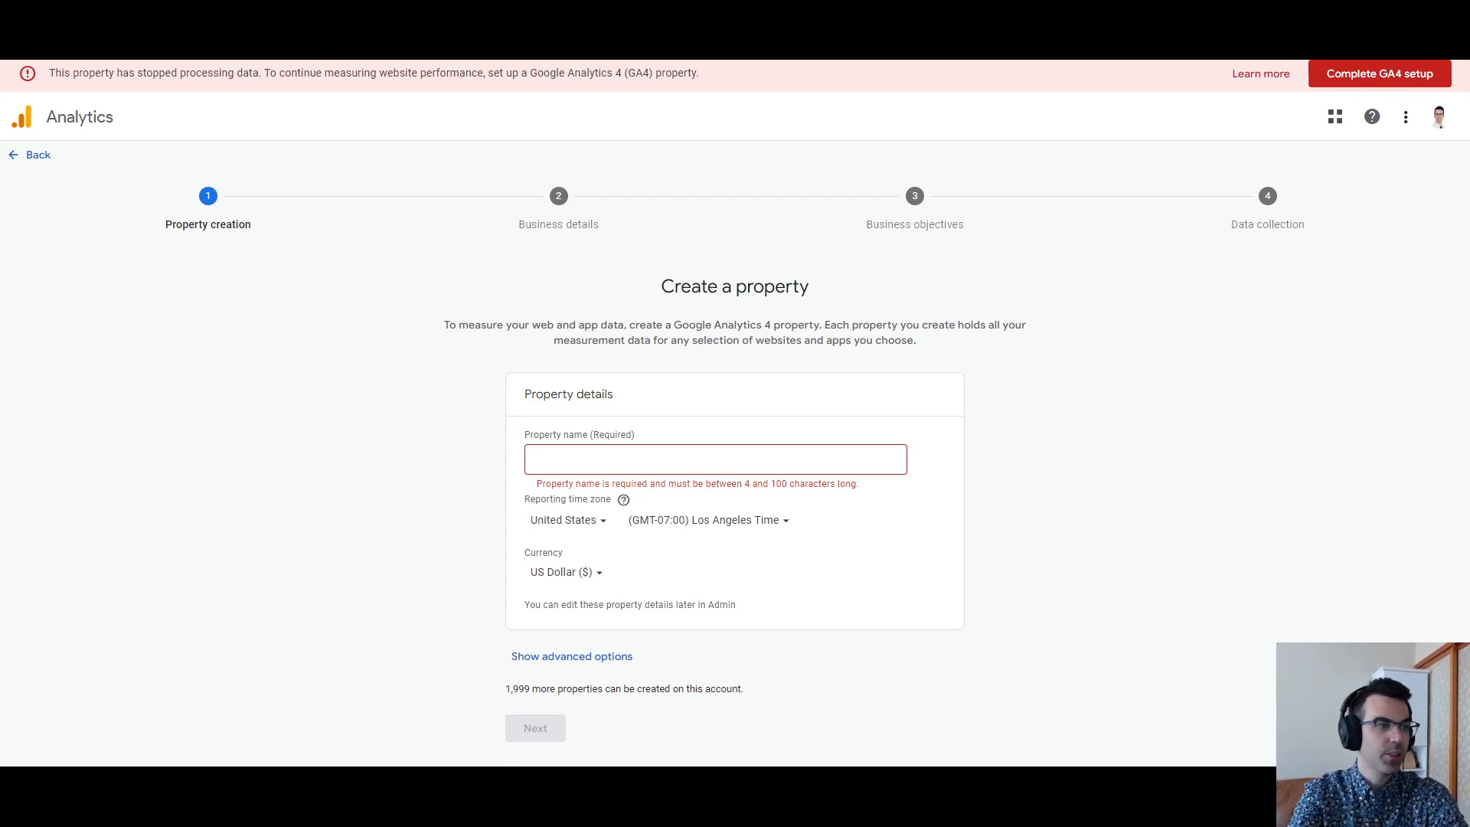
mouse_move(1217, 323)
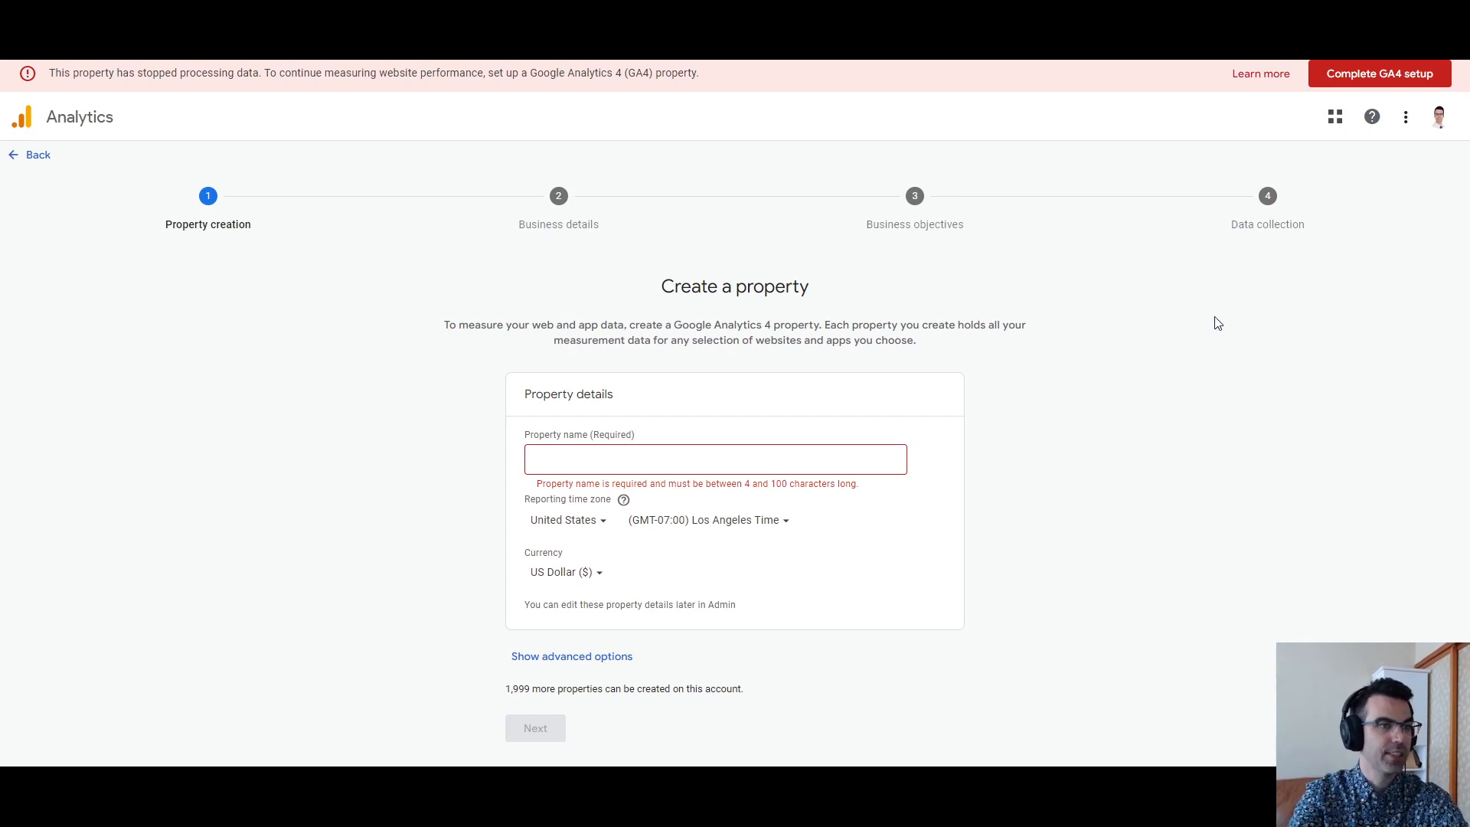
Step: Name the new Google Analytics property 'Kyle's Site'
click(714, 458)
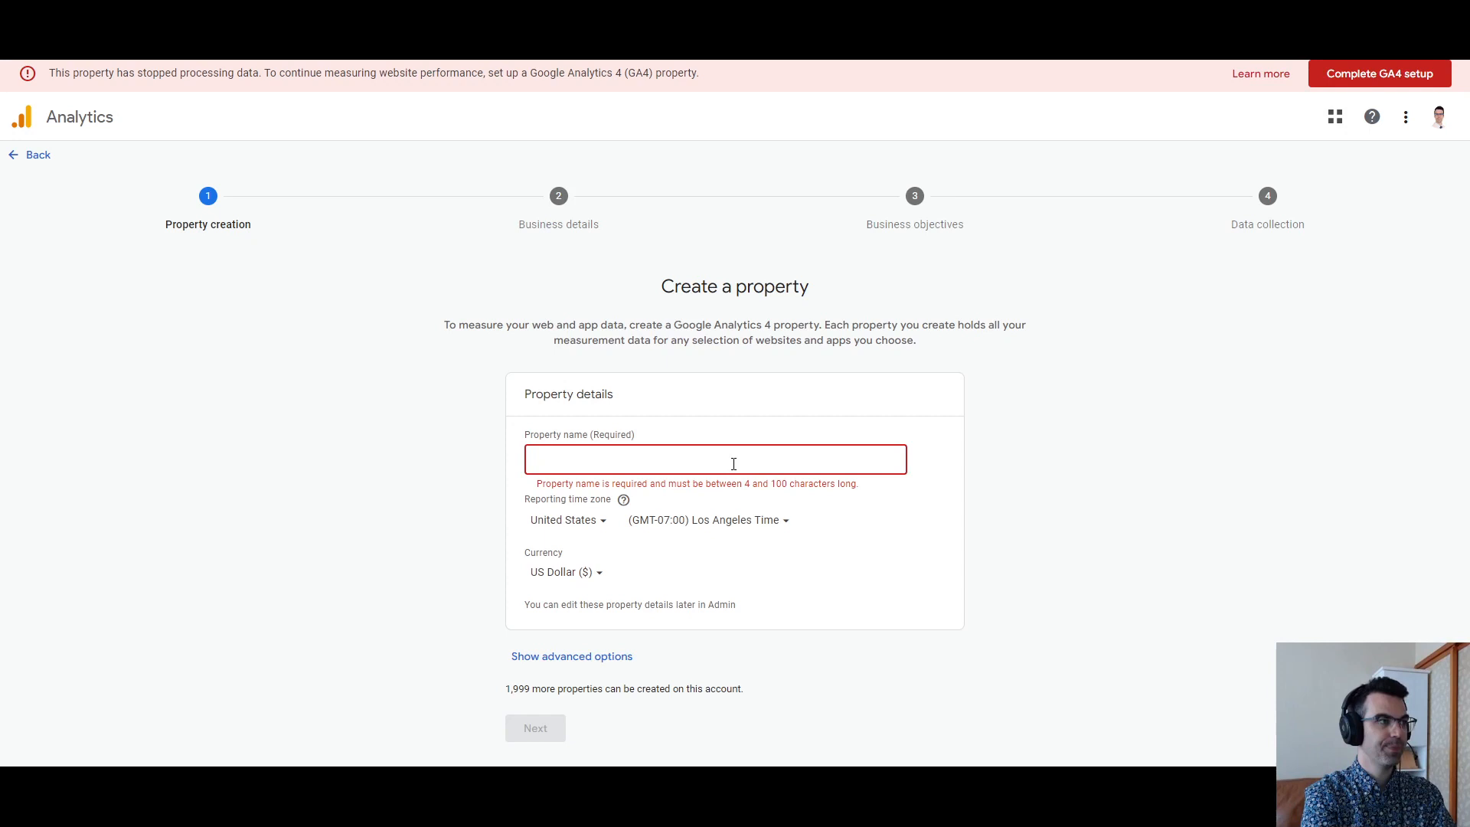
text(Kyle's S)
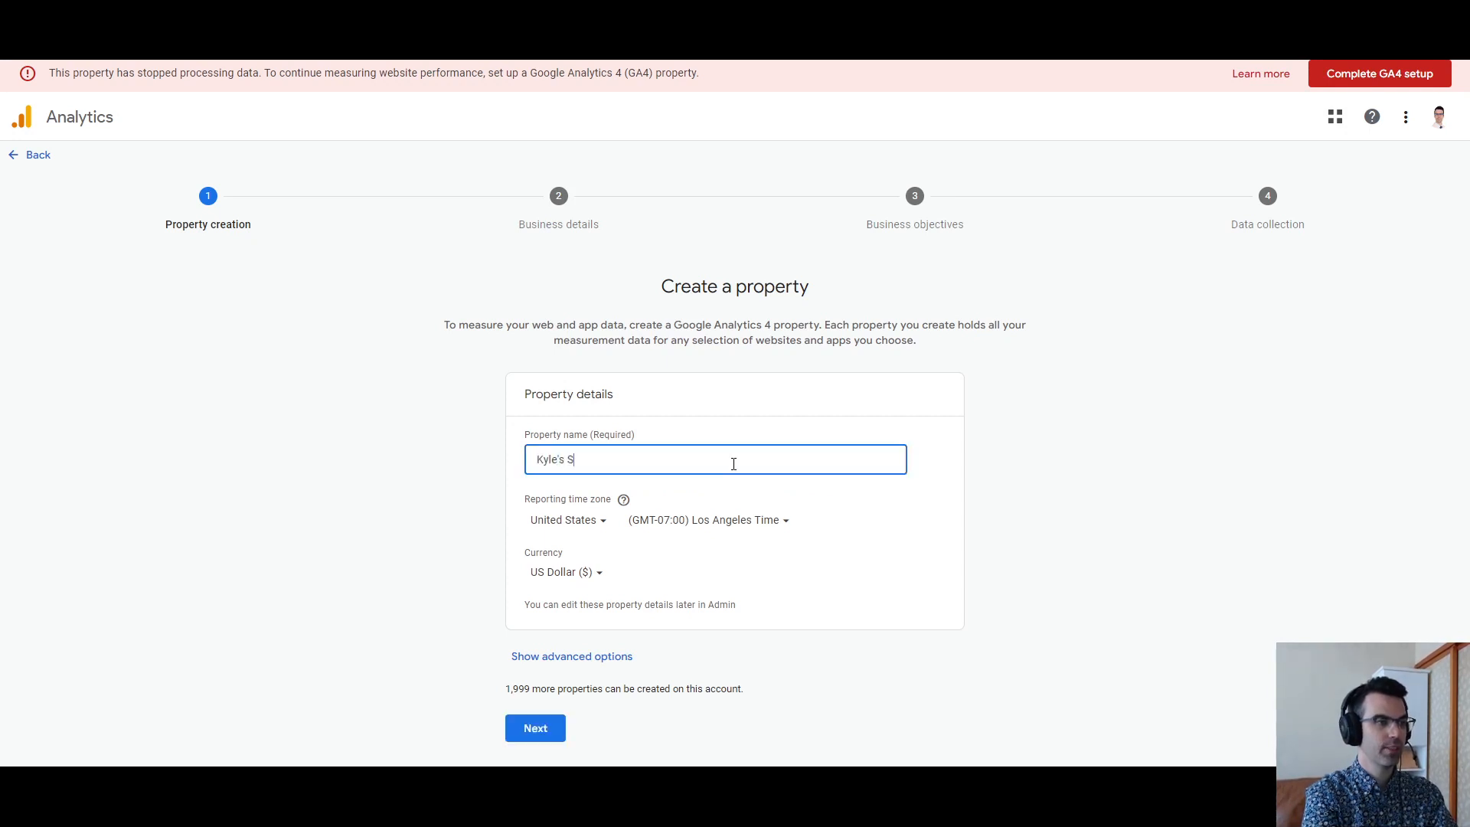
text(ite)
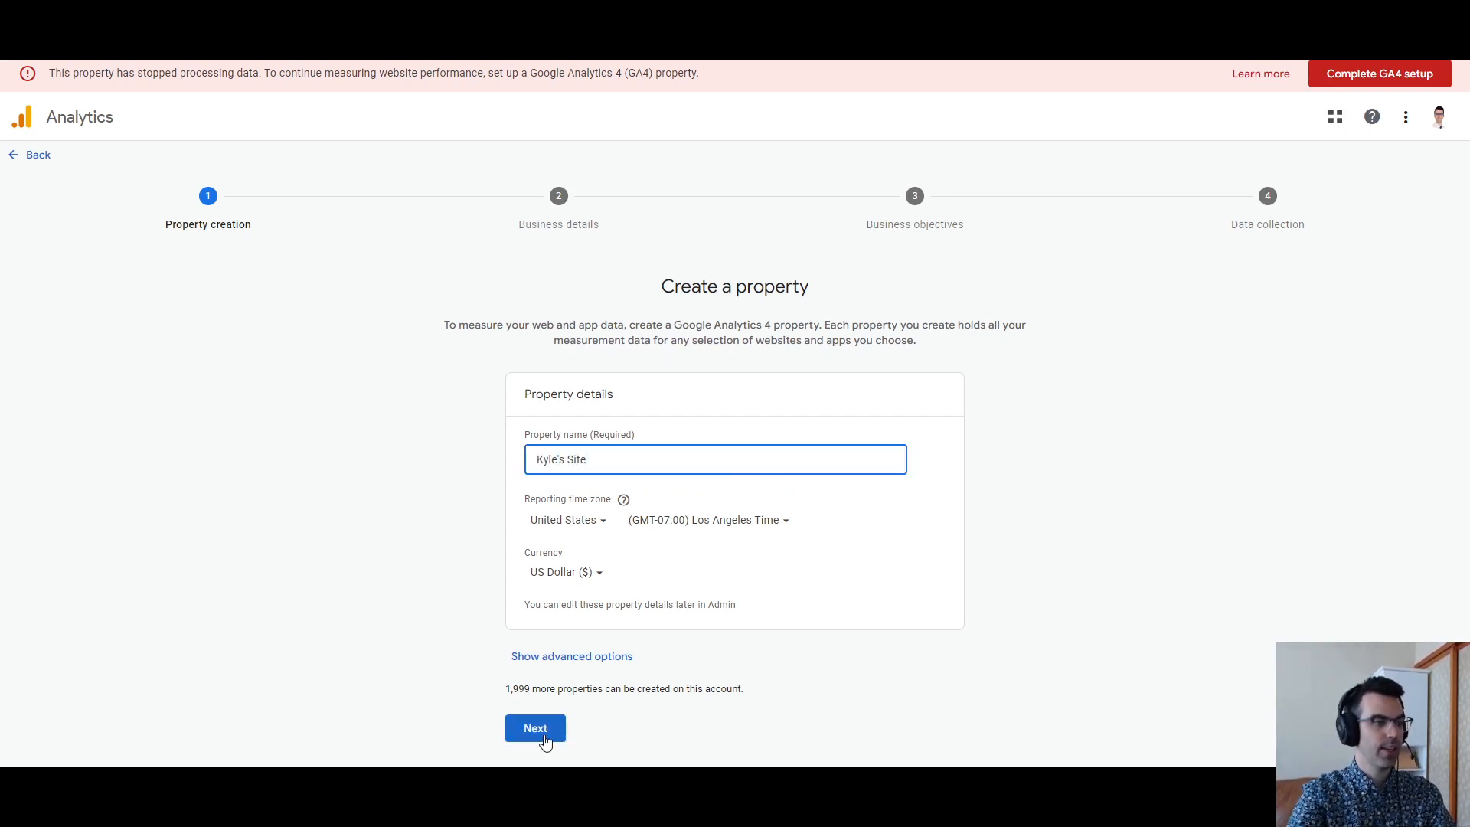
Step: Choose small business size and the Generate leads objective, then create the property
click(535, 727)
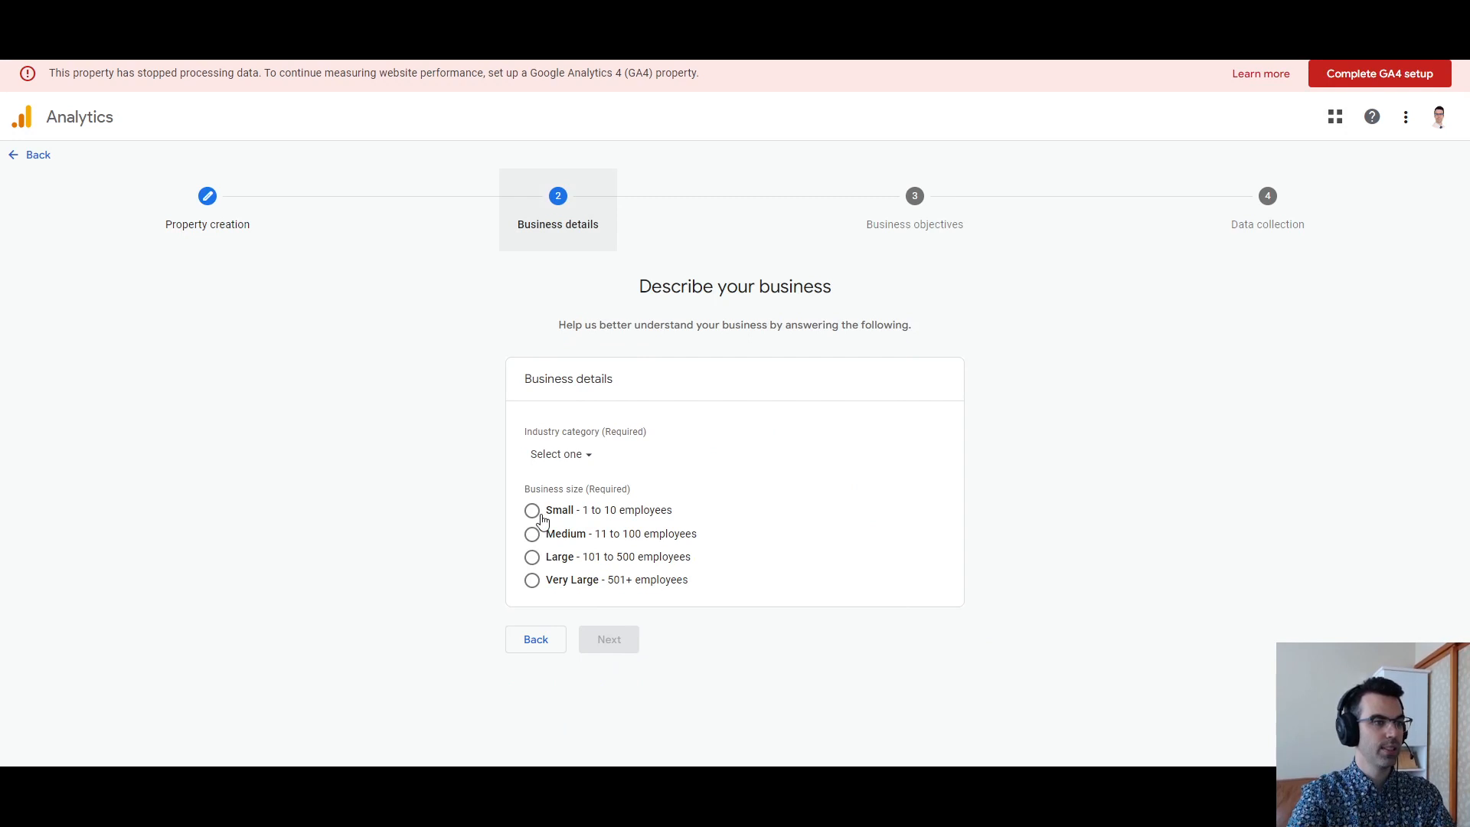
click(560, 454)
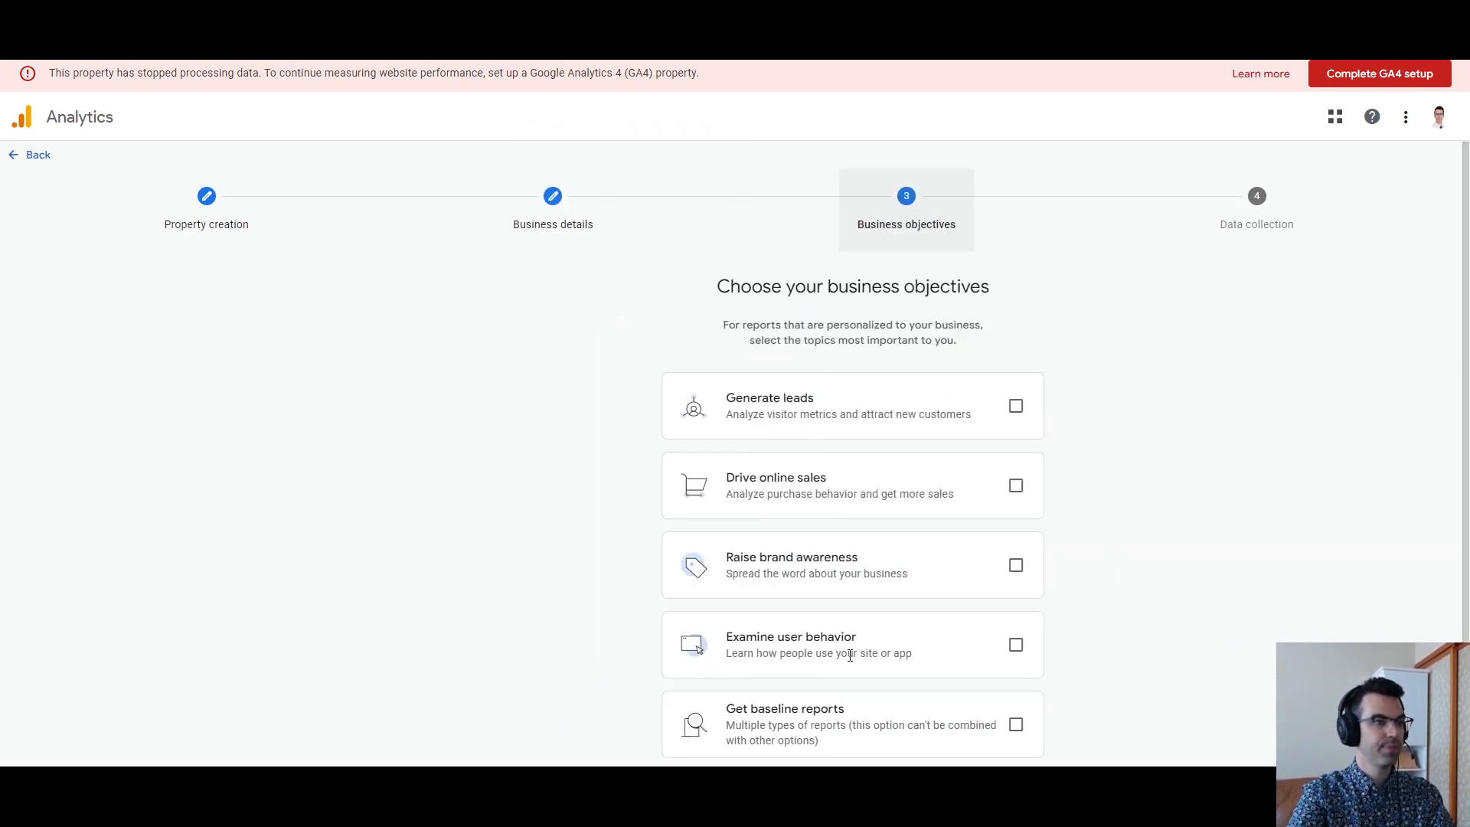
scroll(down, 3)
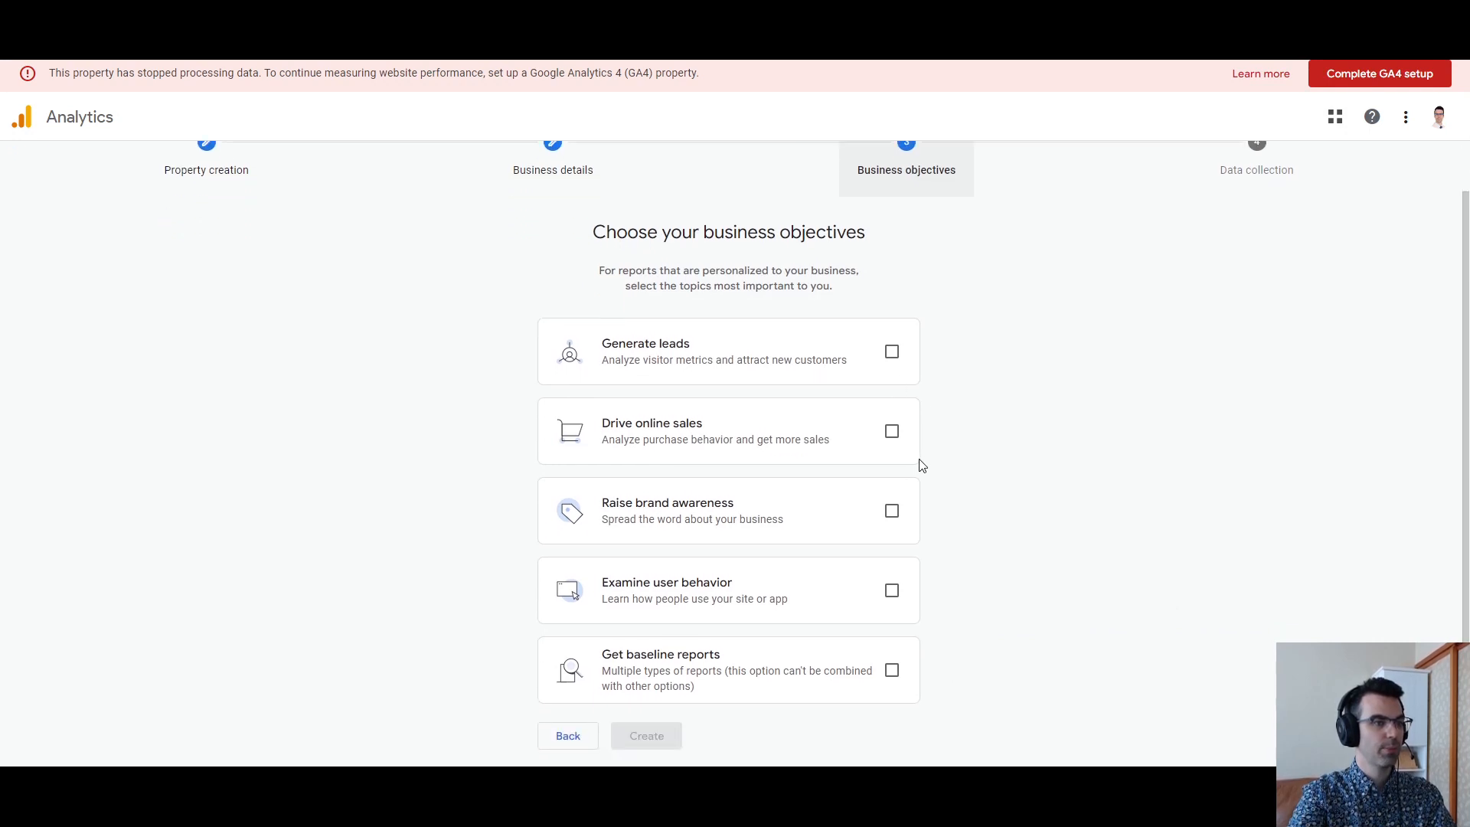
mouse_move(898, 405)
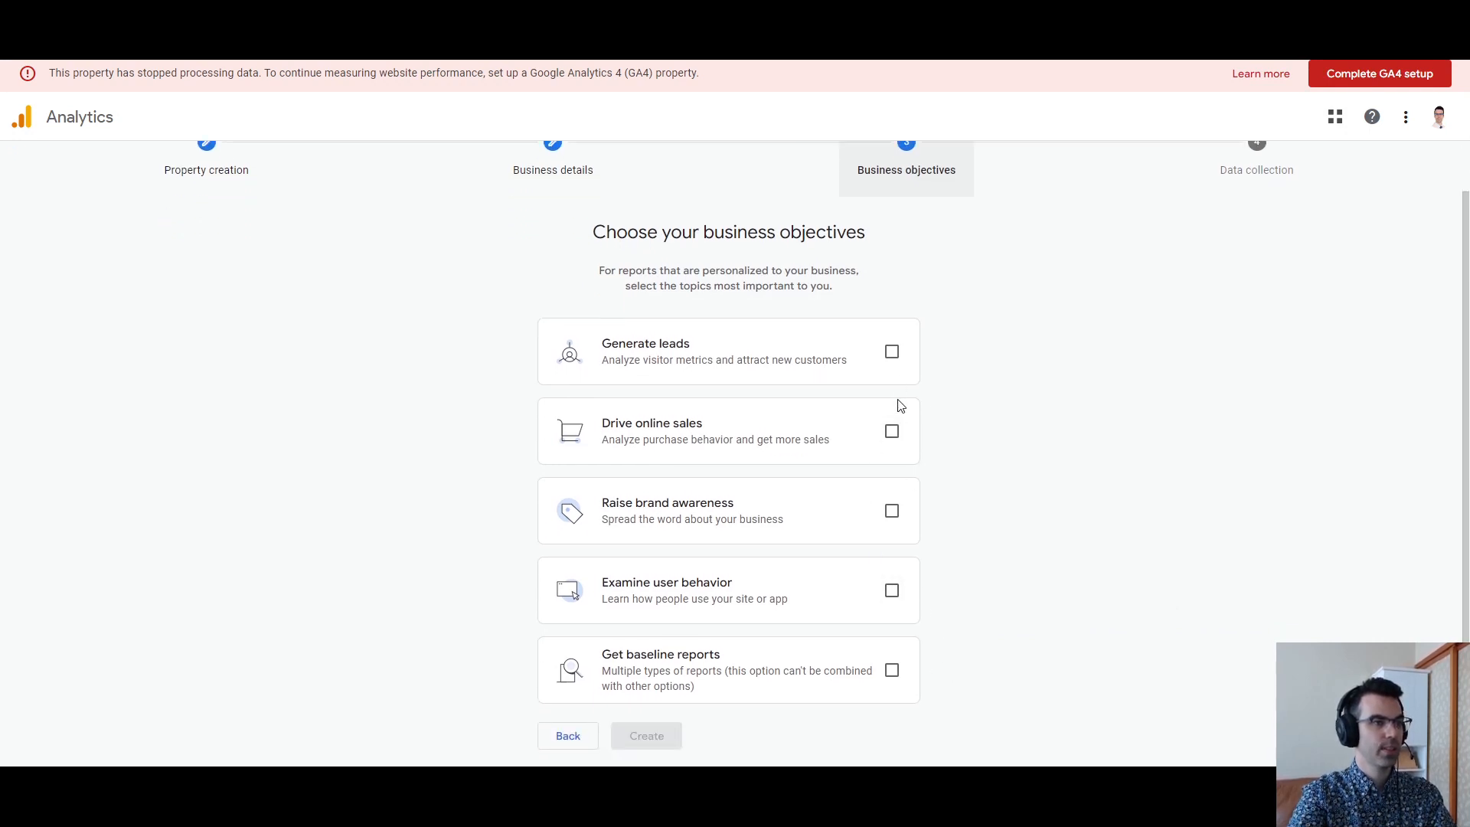
click(891, 350)
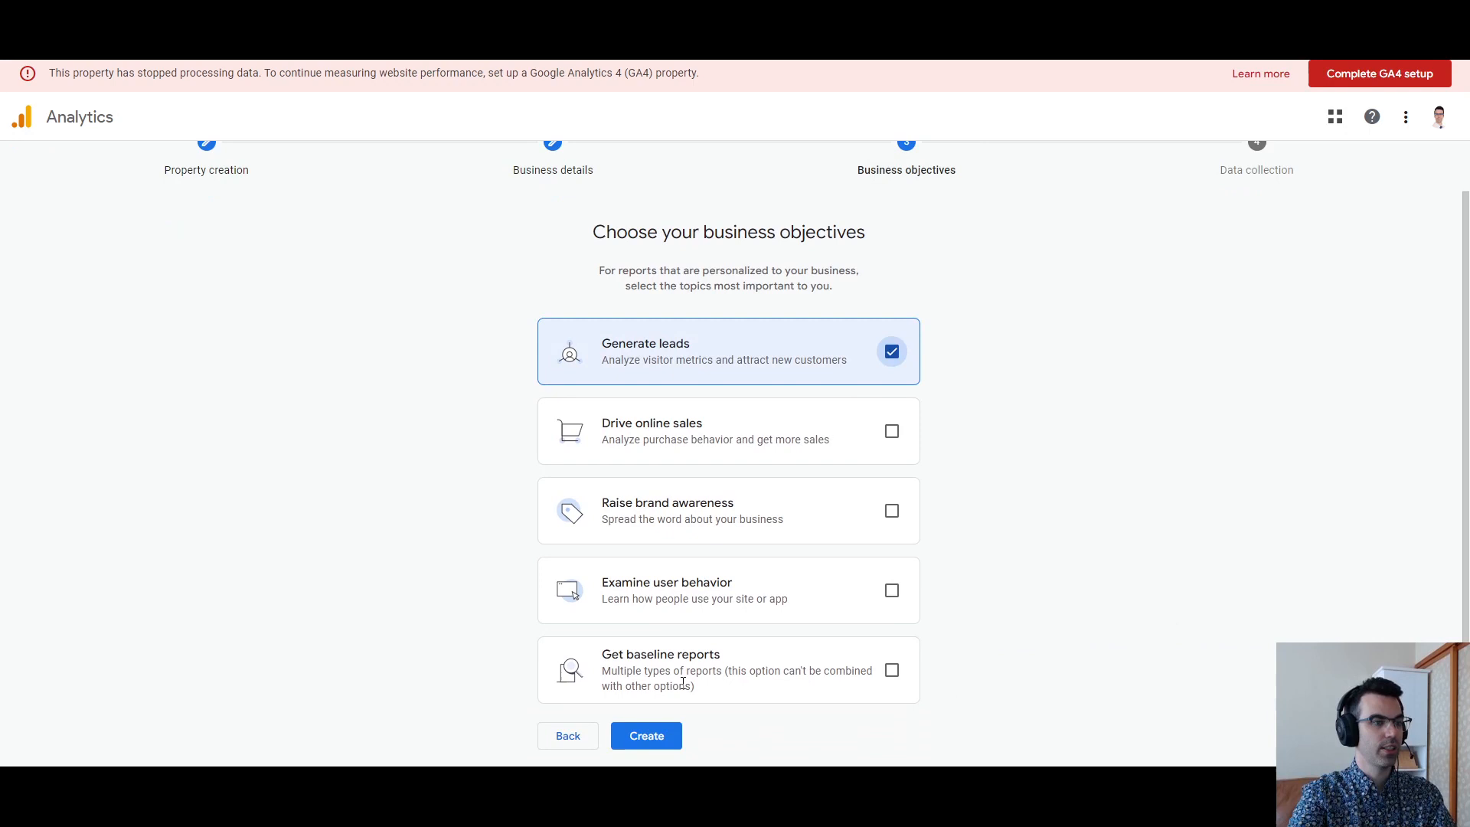
click(644, 735)
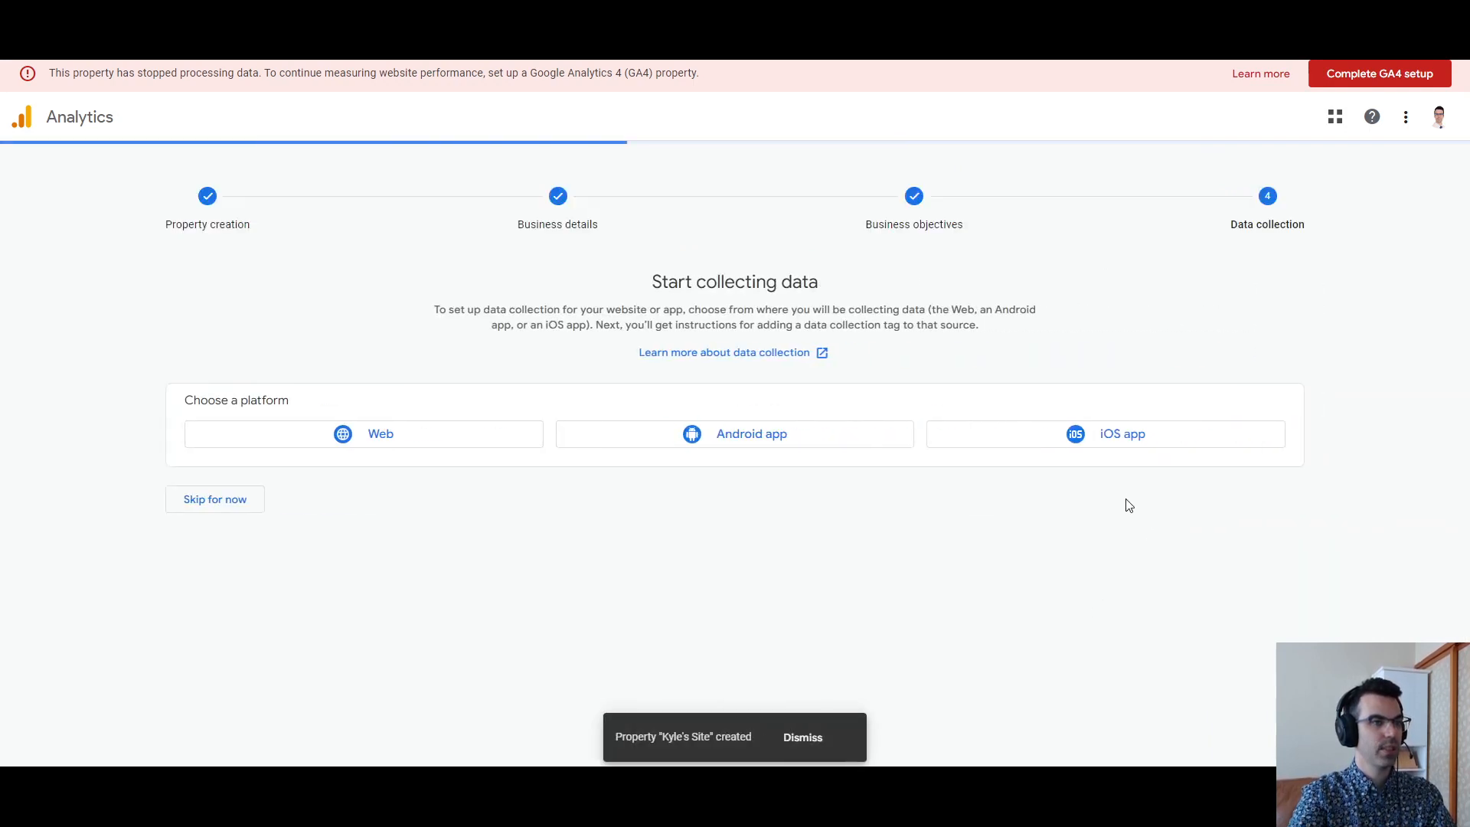
mouse_move(431, 458)
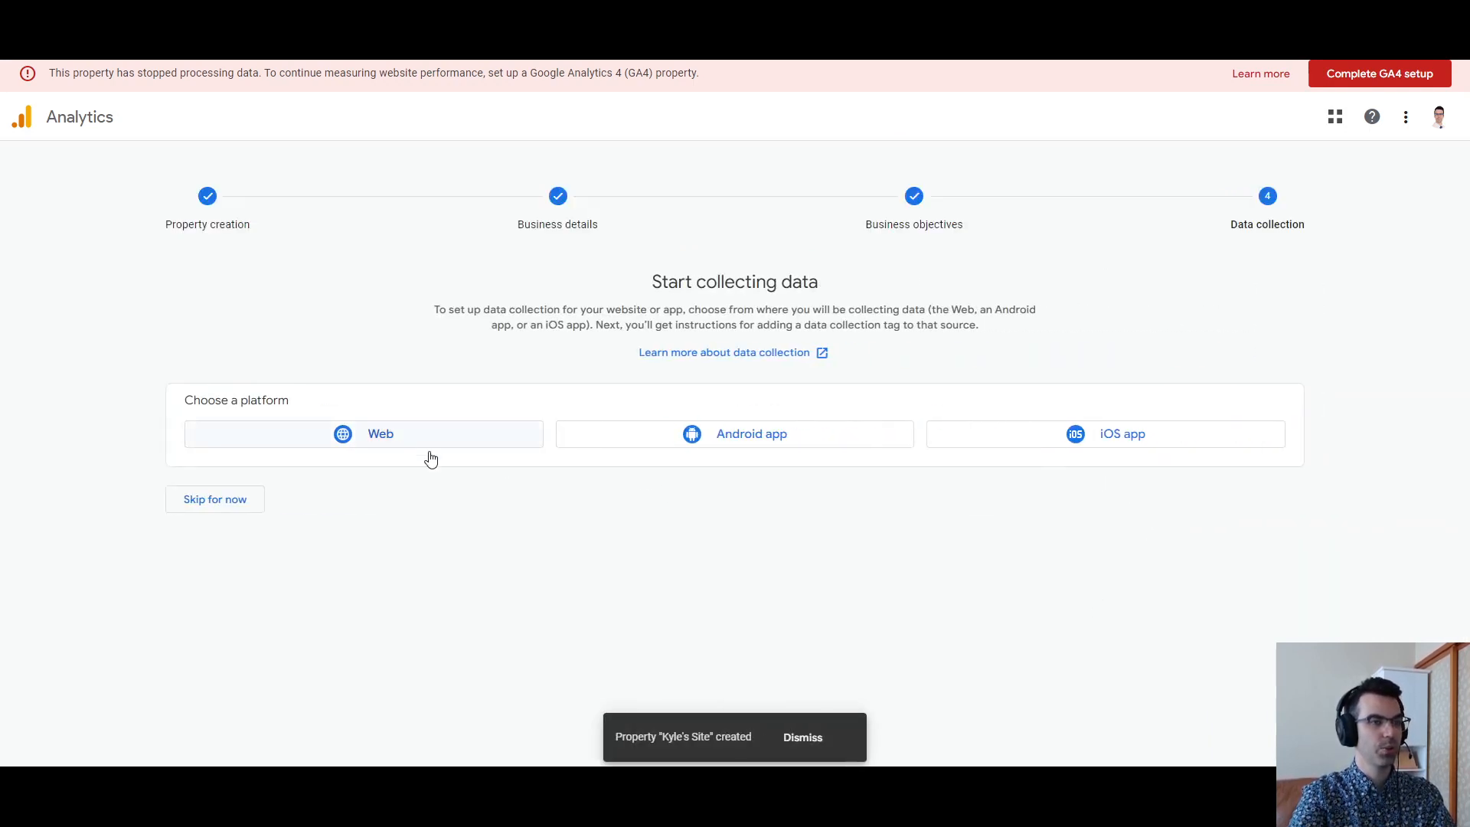
Step: Choose a Web platform and enter sites.google.com/kirksvillewebdesign.com/intranet-designer-developer as the website URL
click(363, 433)
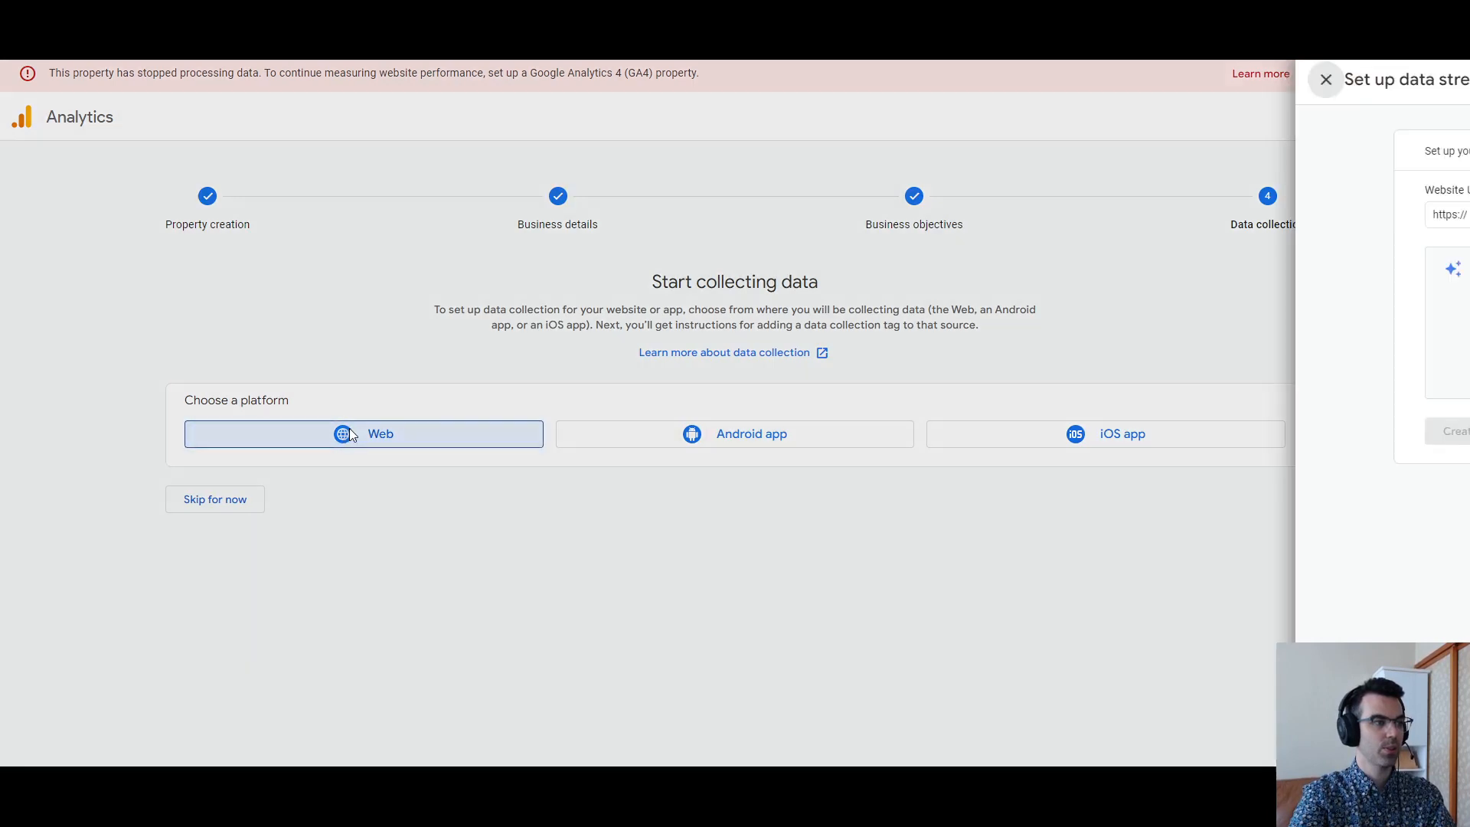
click(363, 434)
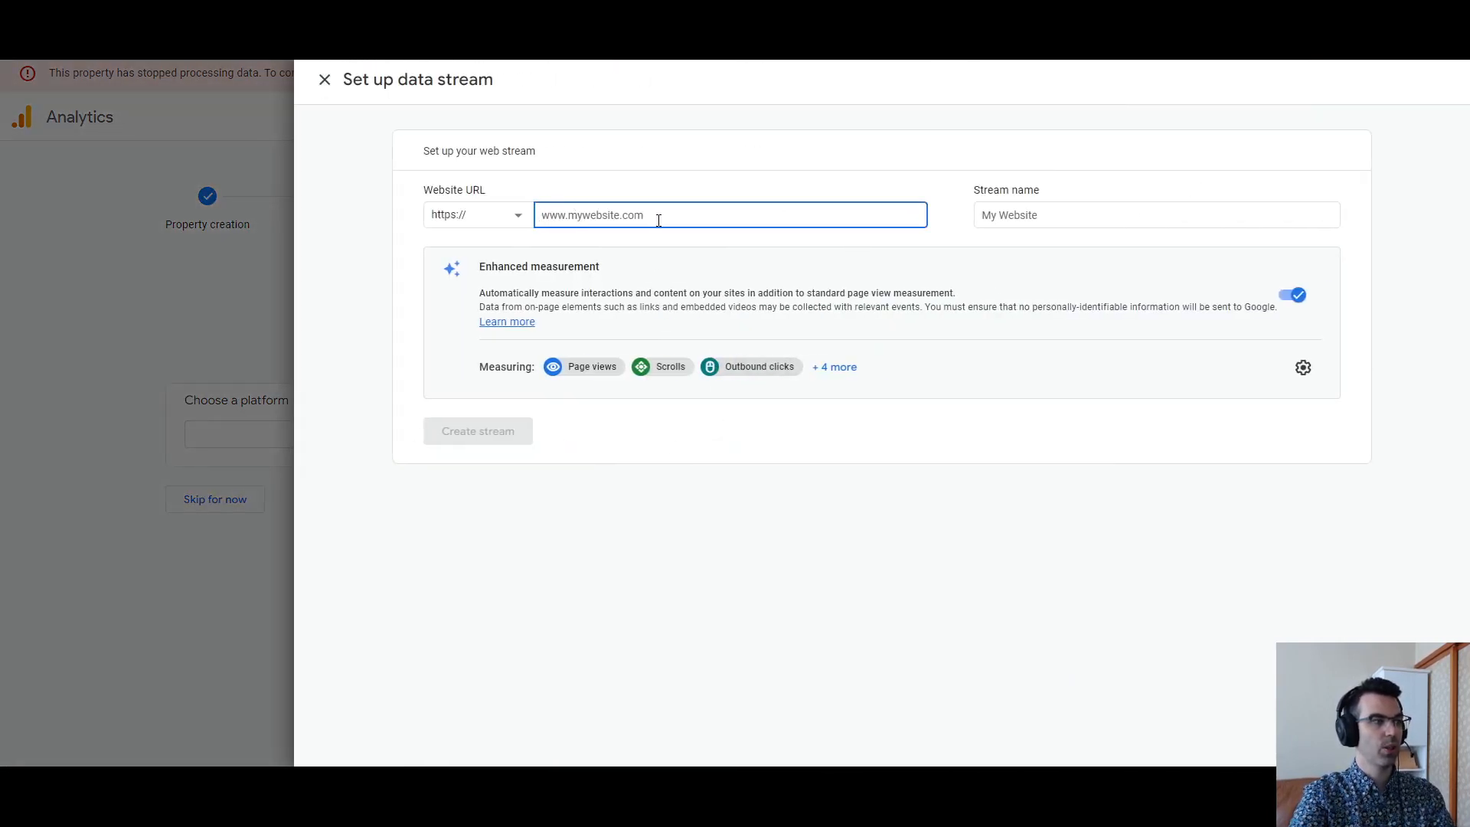
text(sites.google.com/kirksvillewebdesign.com/intranet-designer-developer)
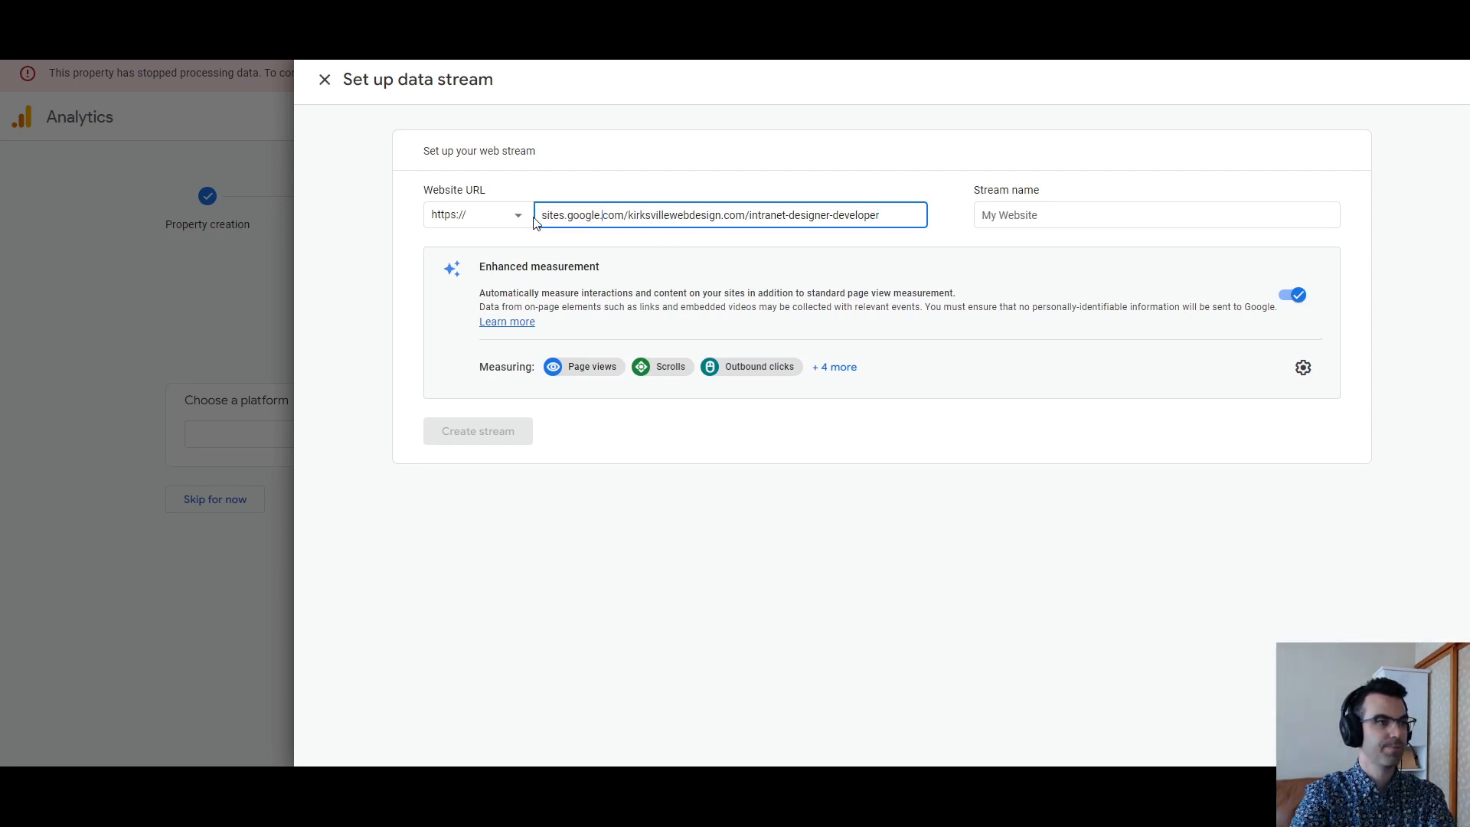
Step: Name the stream 'Google Sites Stream' and create it
click(1155, 214)
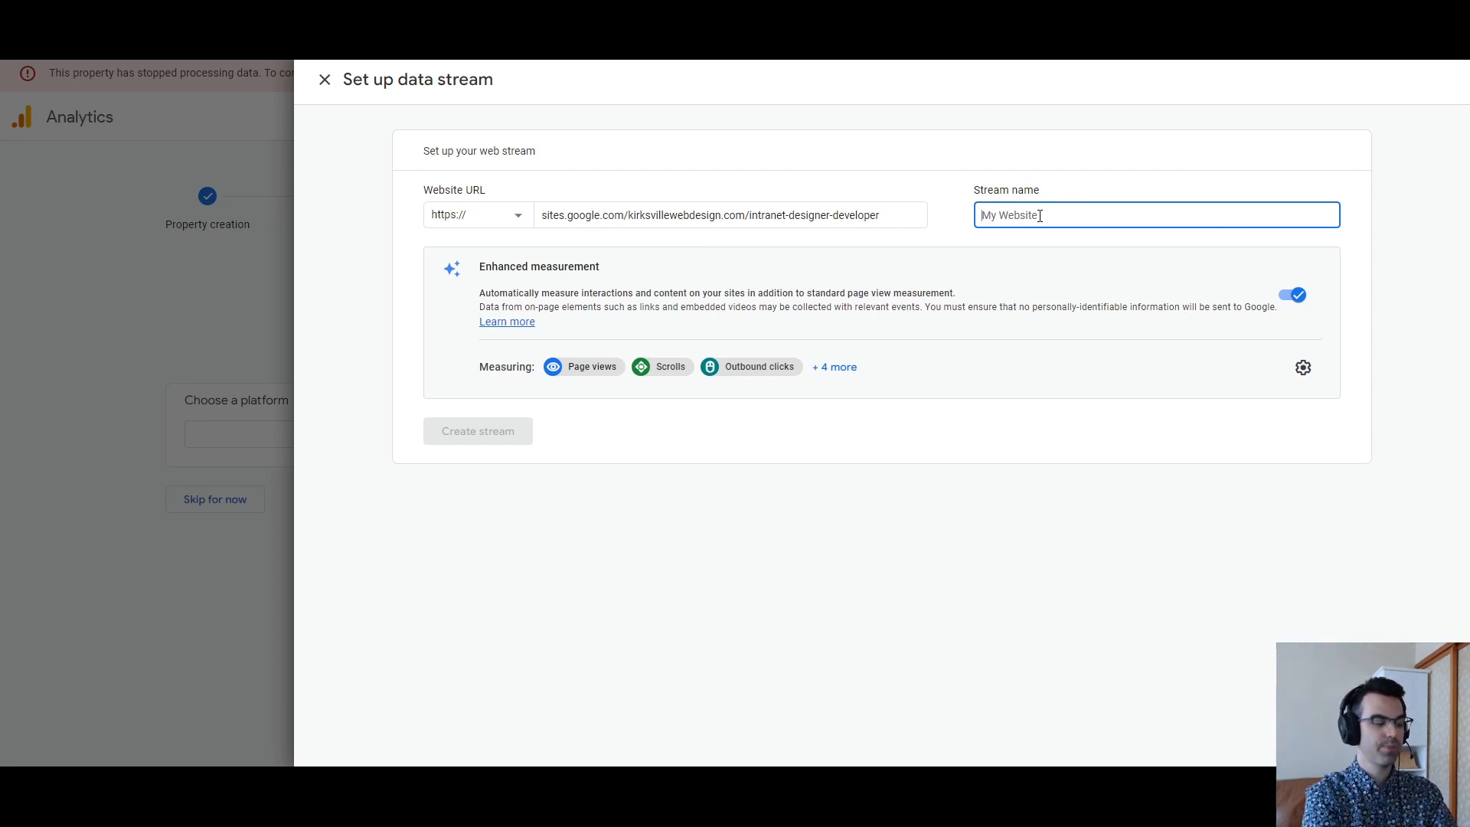
text(Google Sites)
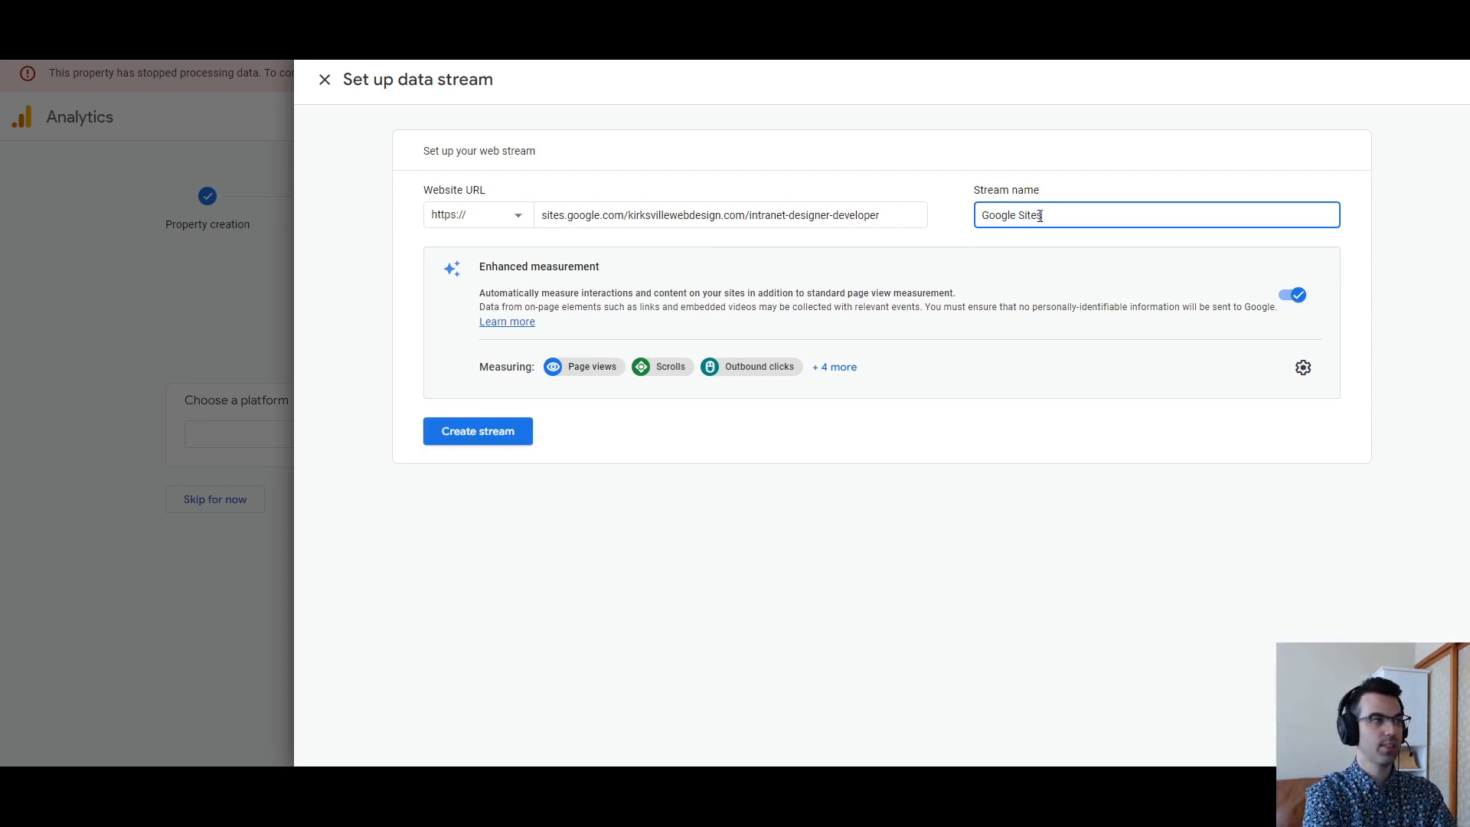
text(Stream)
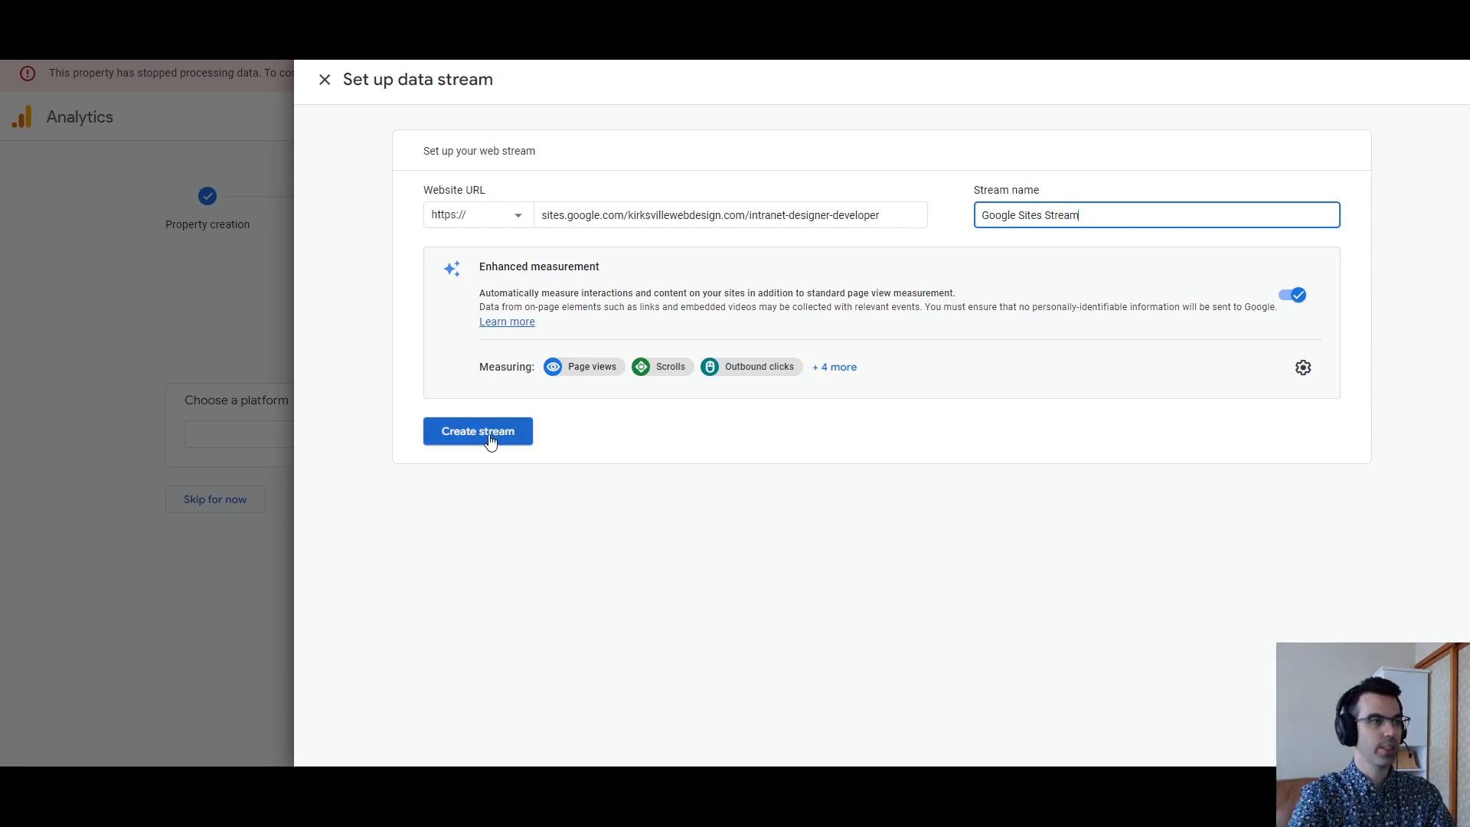
click(477, 431)
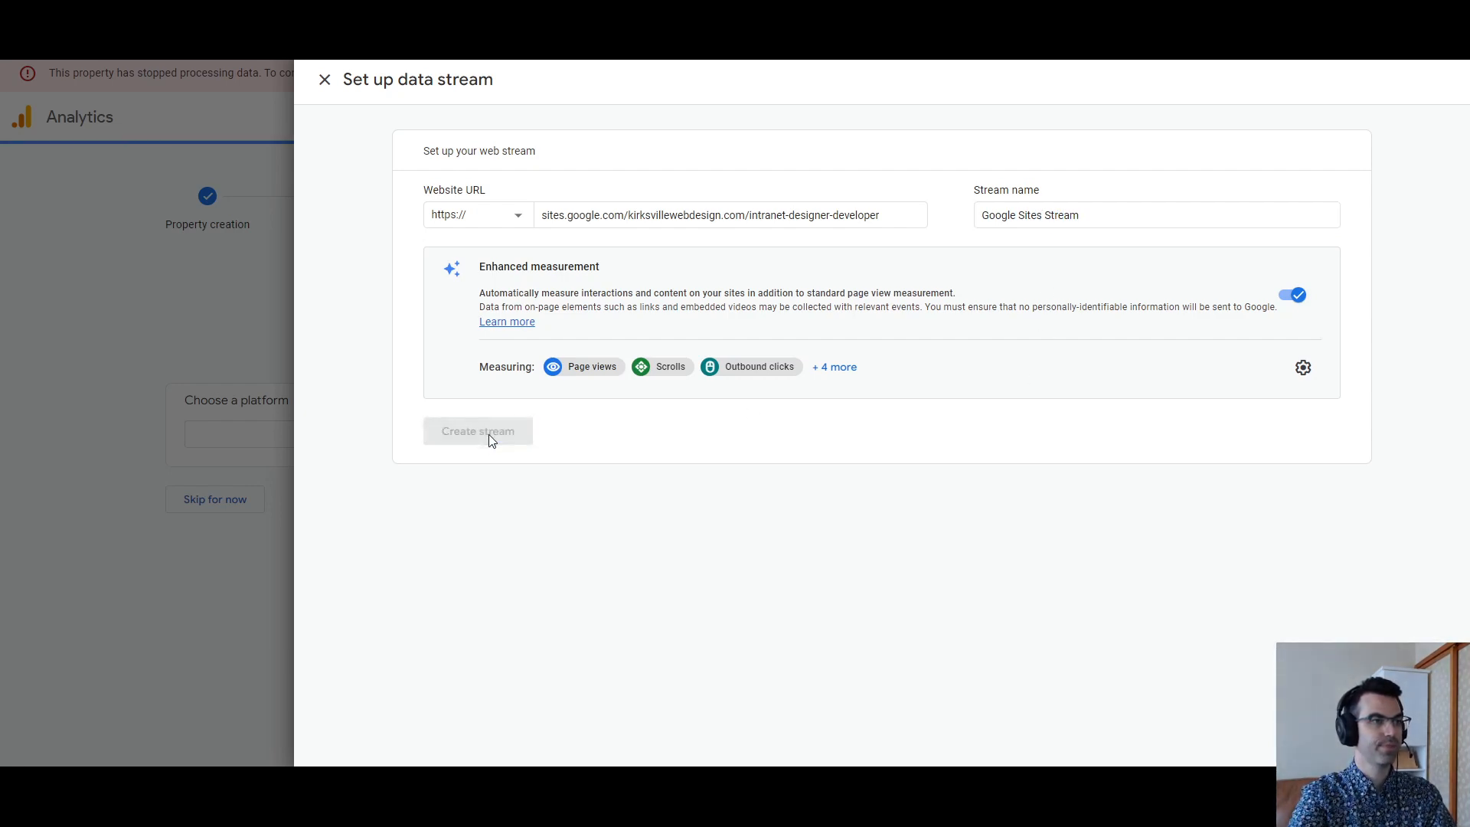
click(477, 430)
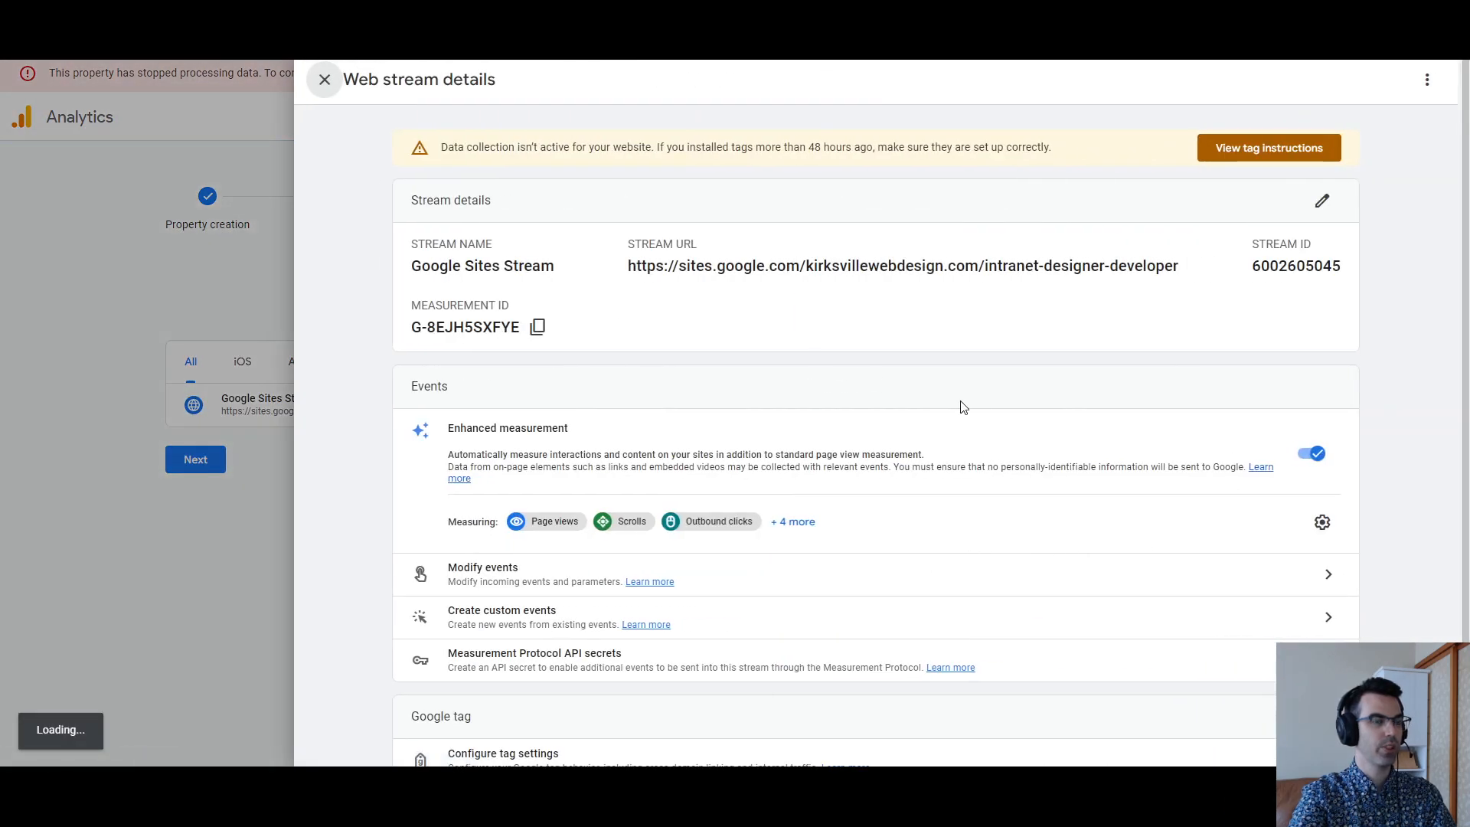
Step: View the tag instructions, then copy measurement ID G-8EJH5SXFYE from the stream details
click(1268, 147)
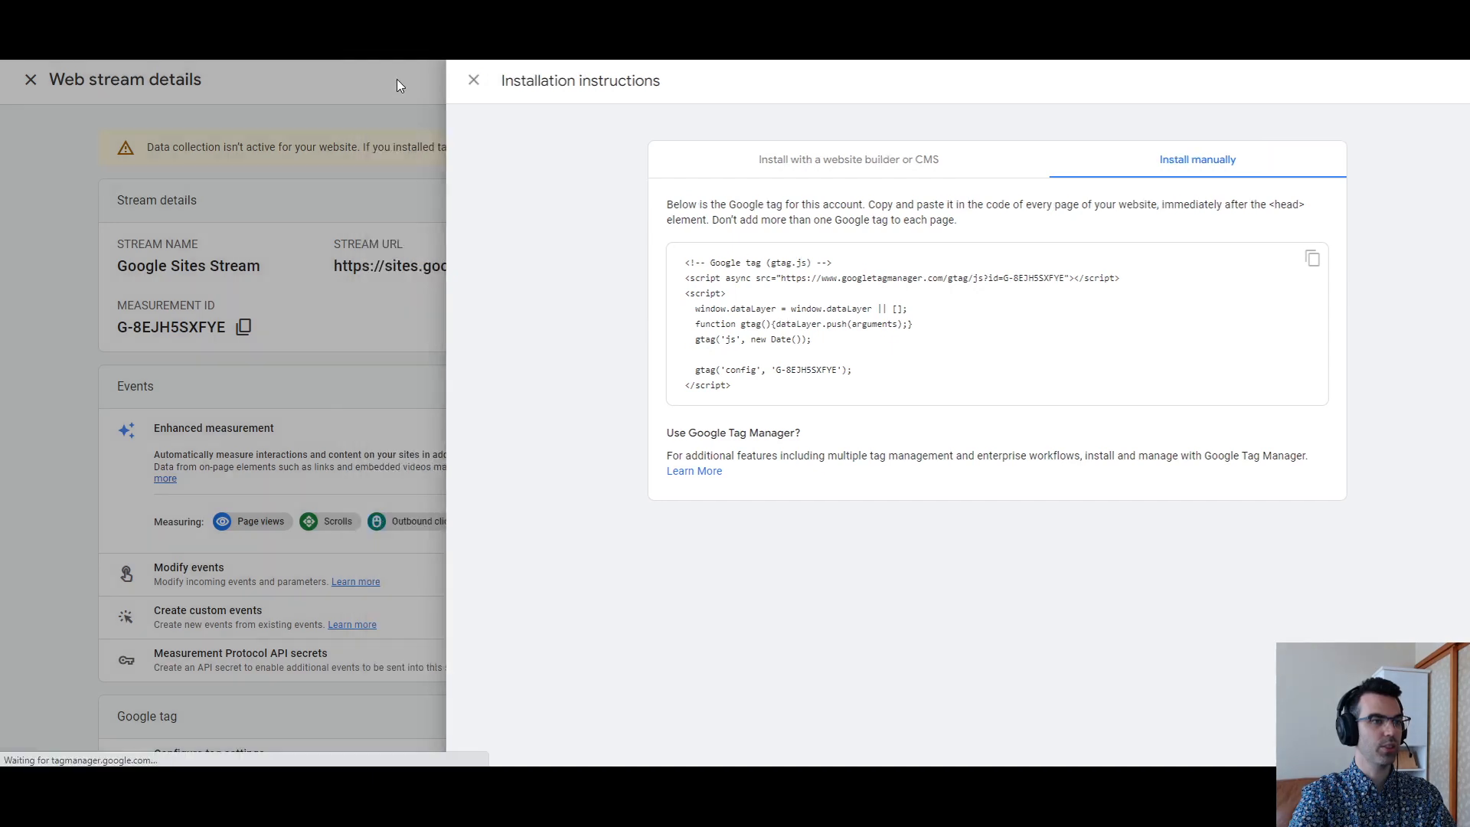
click(473, 80)
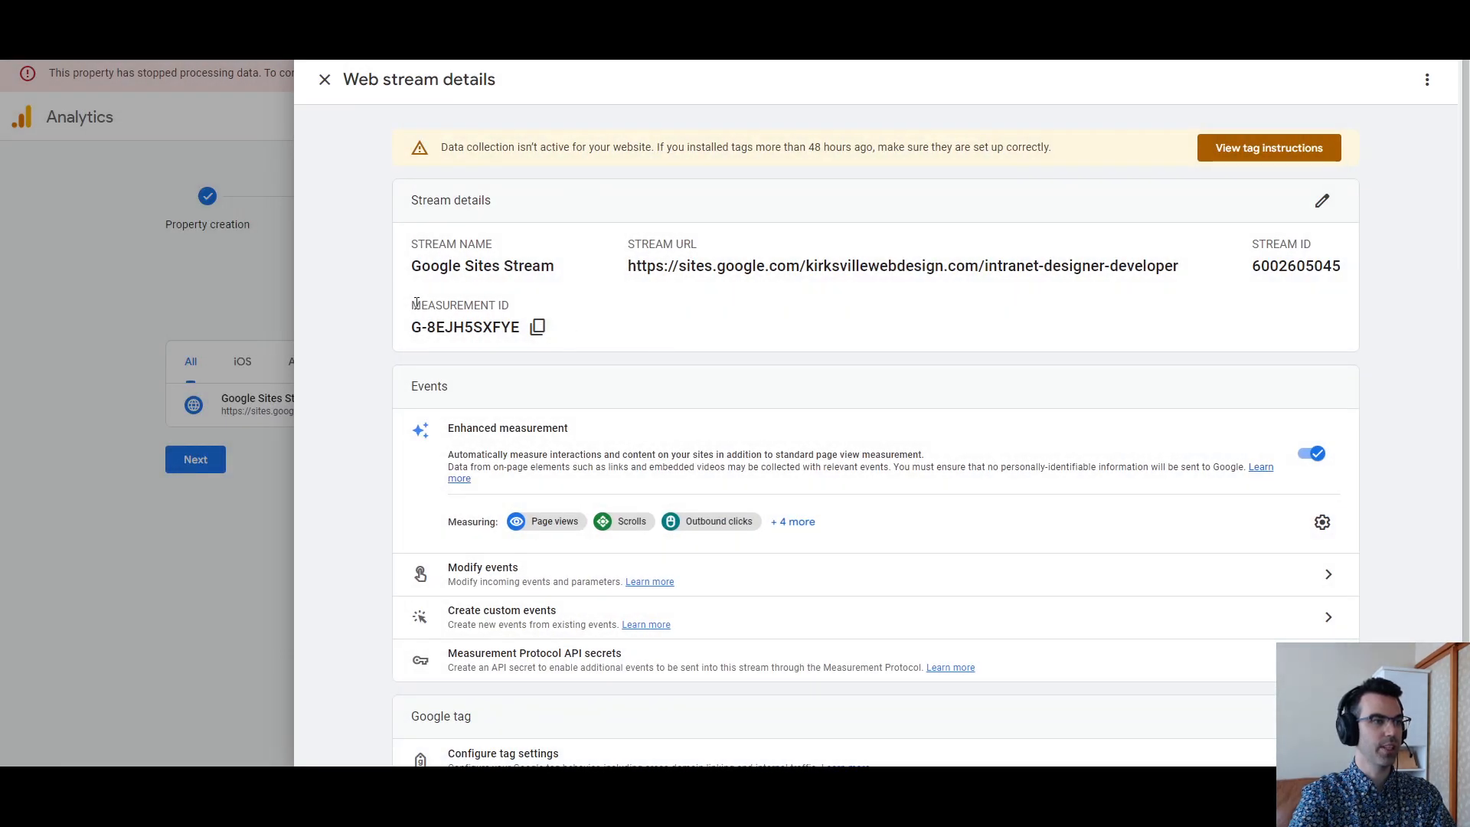
mouse_move(537, 327)
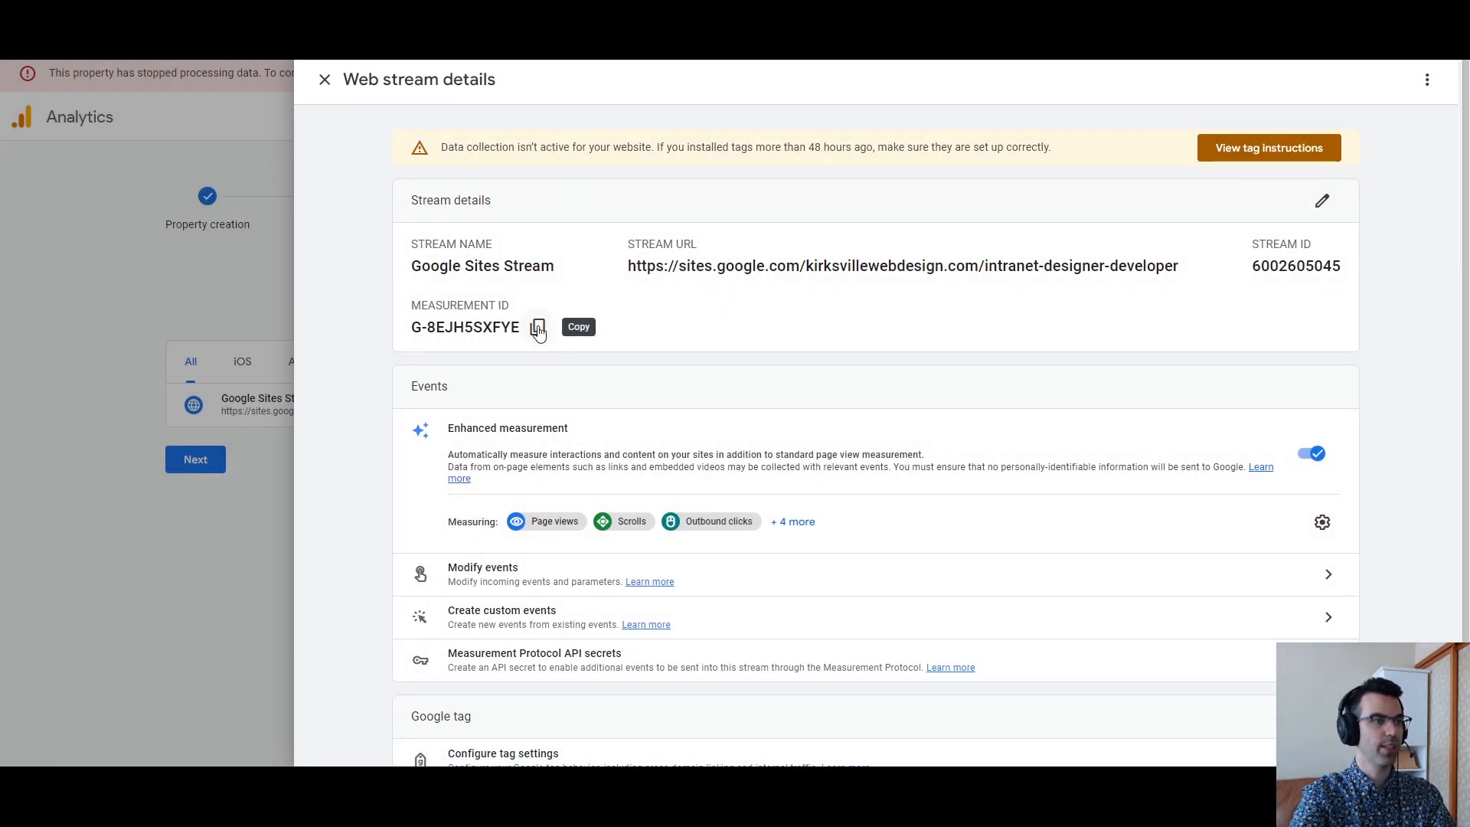
click(538, 326)
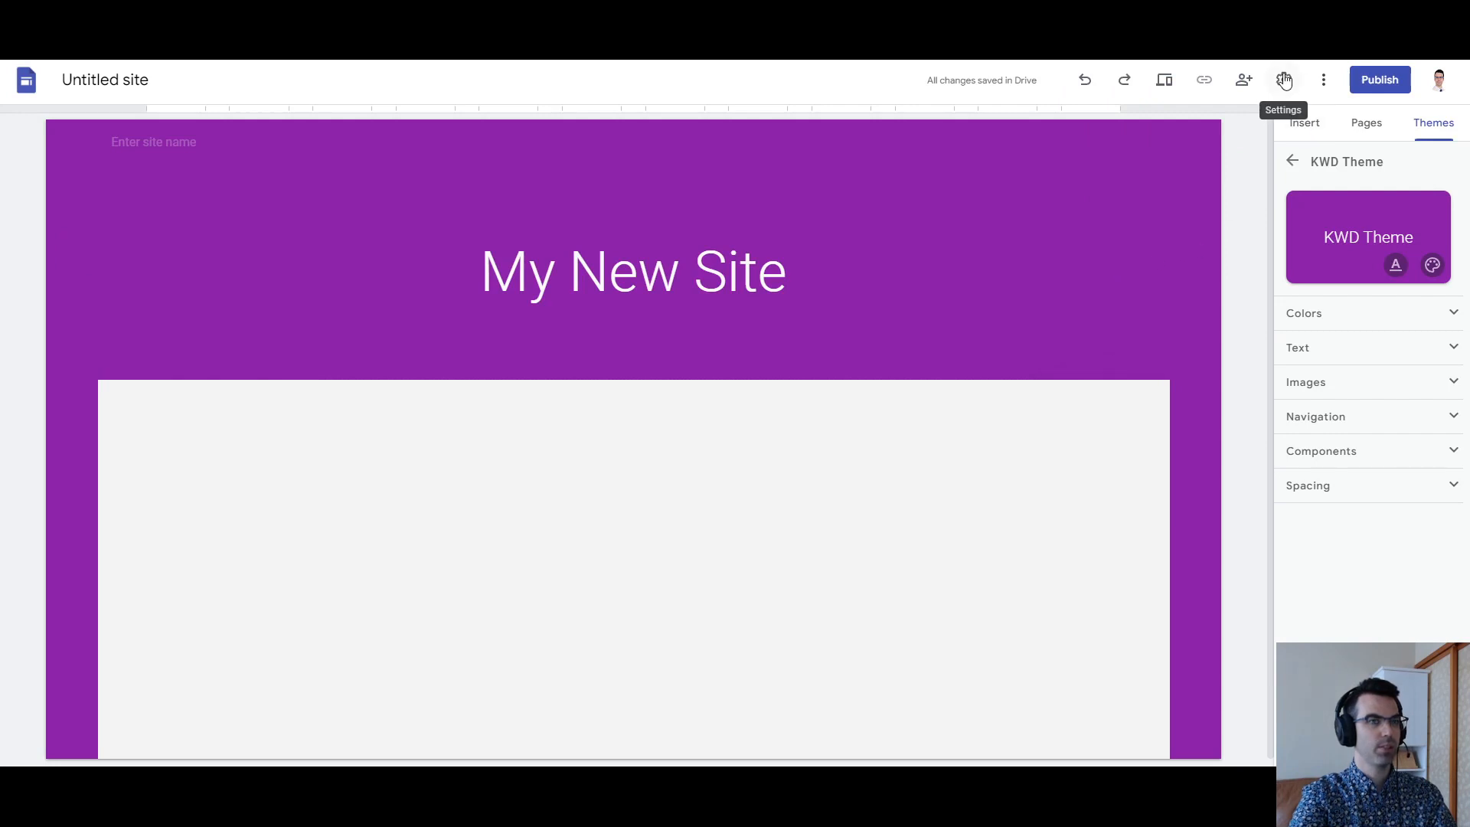
Step: Enter measurement ID G-8EJH5SXFYE in the Google Sites Analytics settings
click(1283, 79)
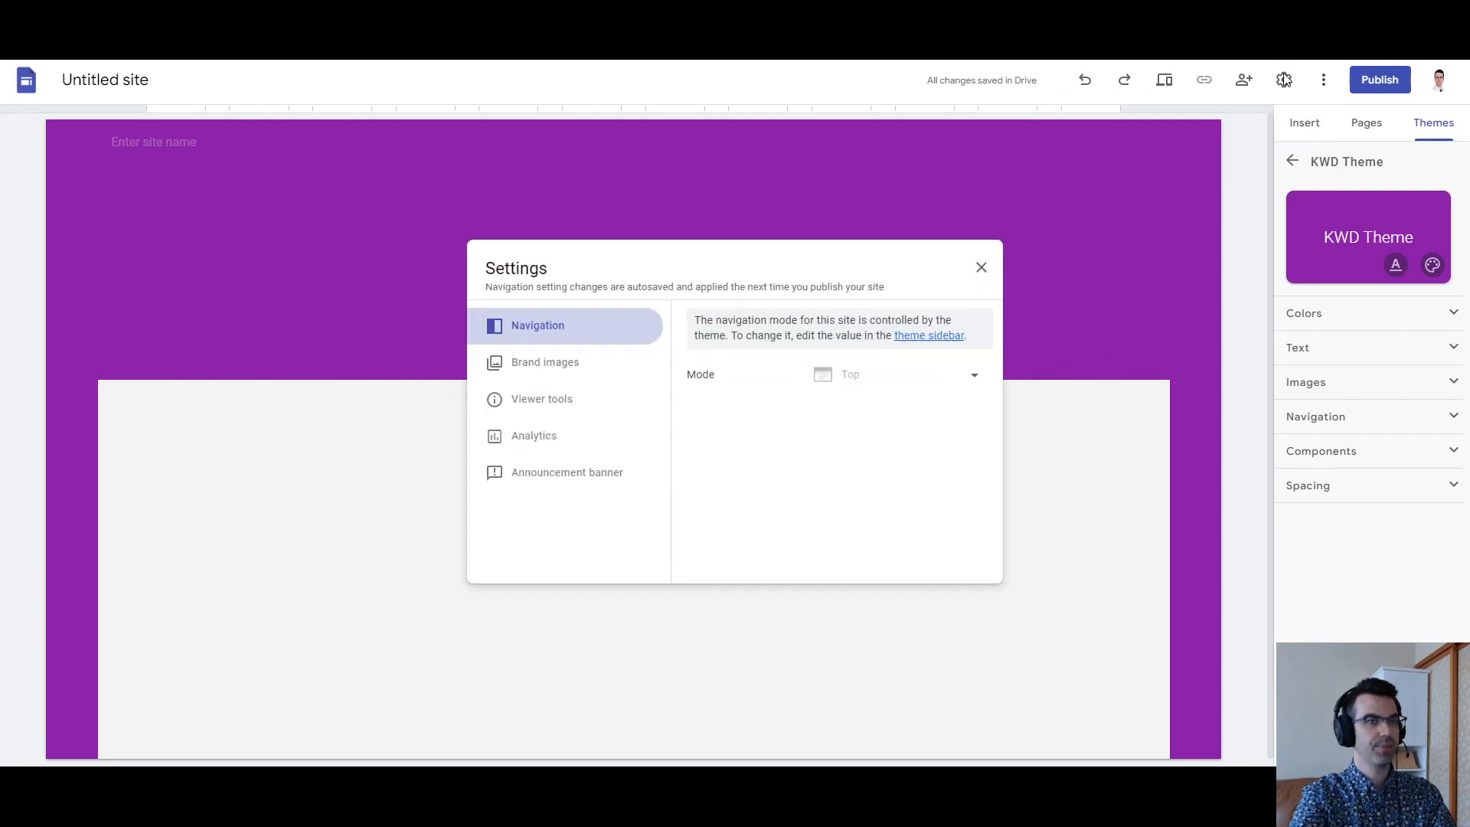
mouse_move(547, 447)
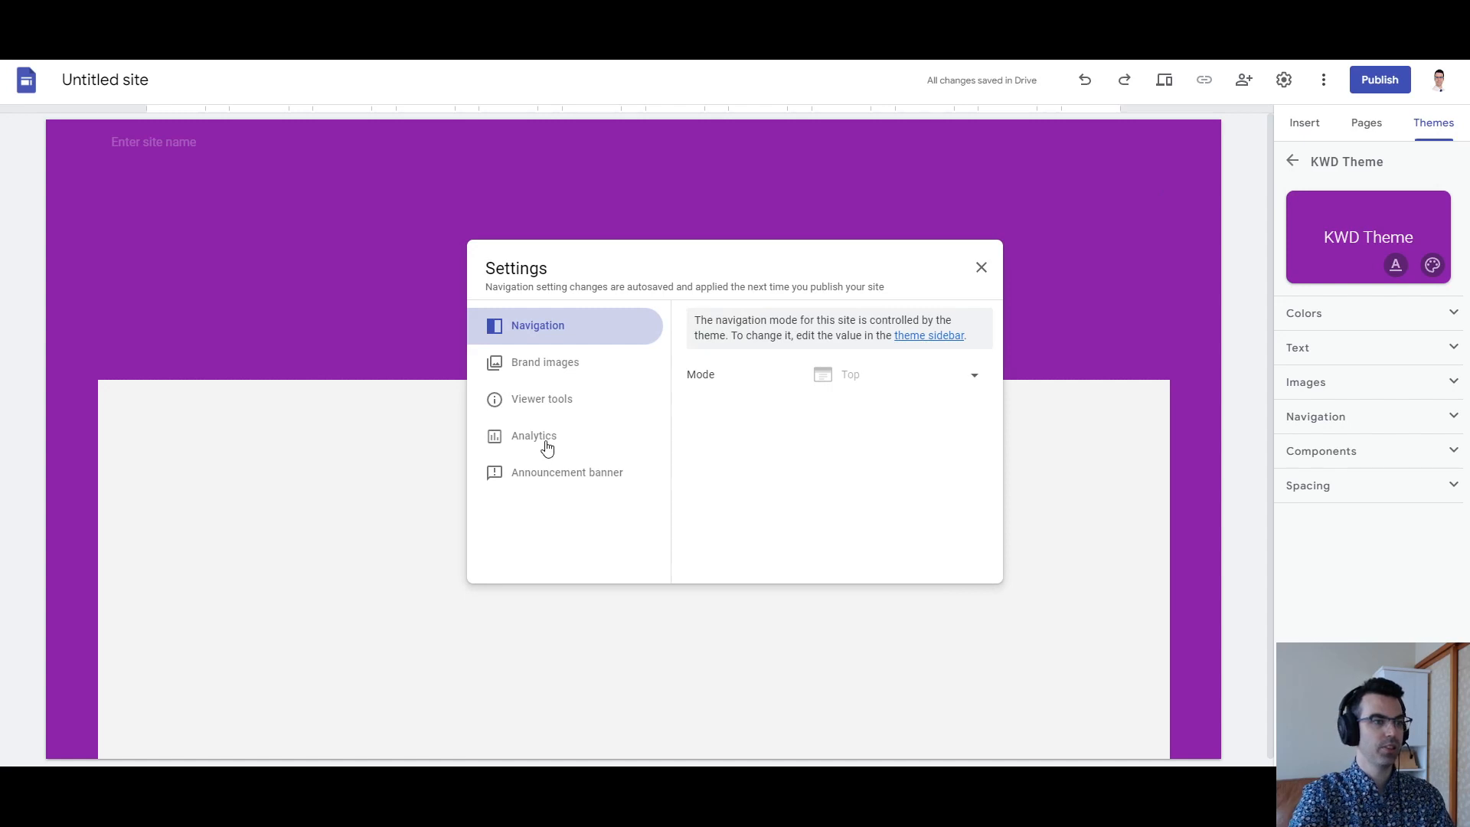
click(534, 435)
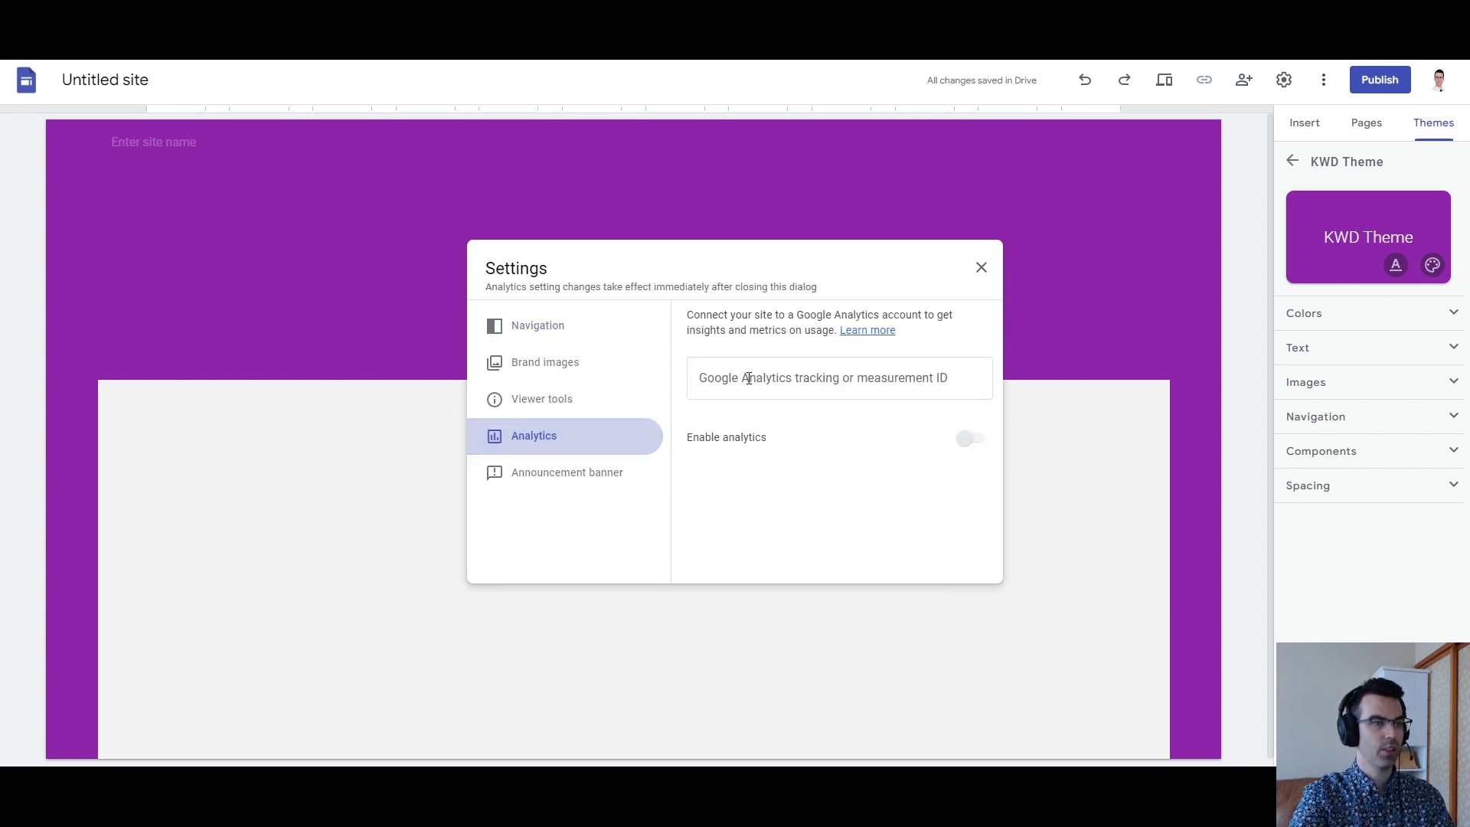
click(838, 377)
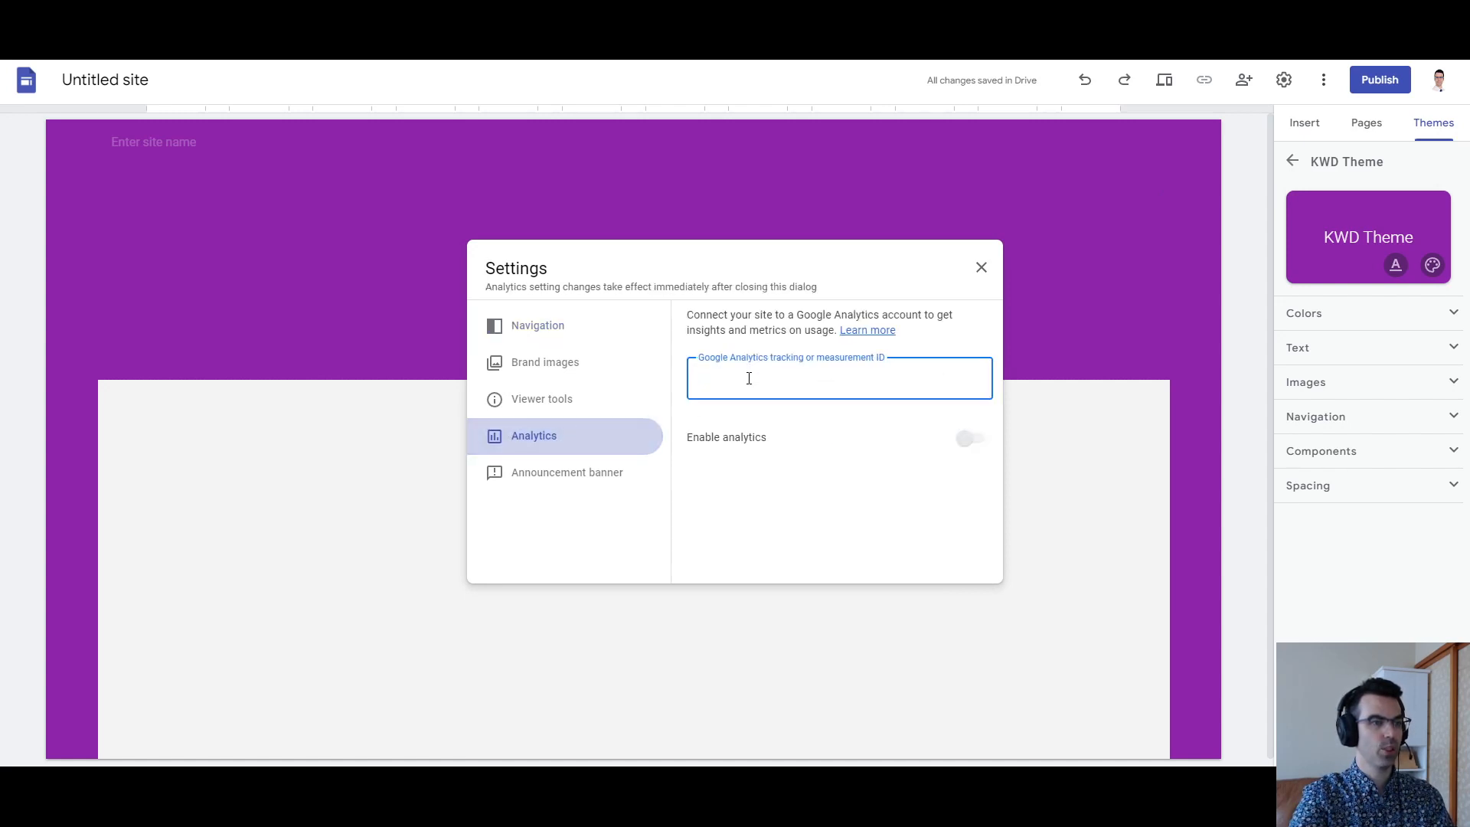
text(G-8EJH5SXFYE)
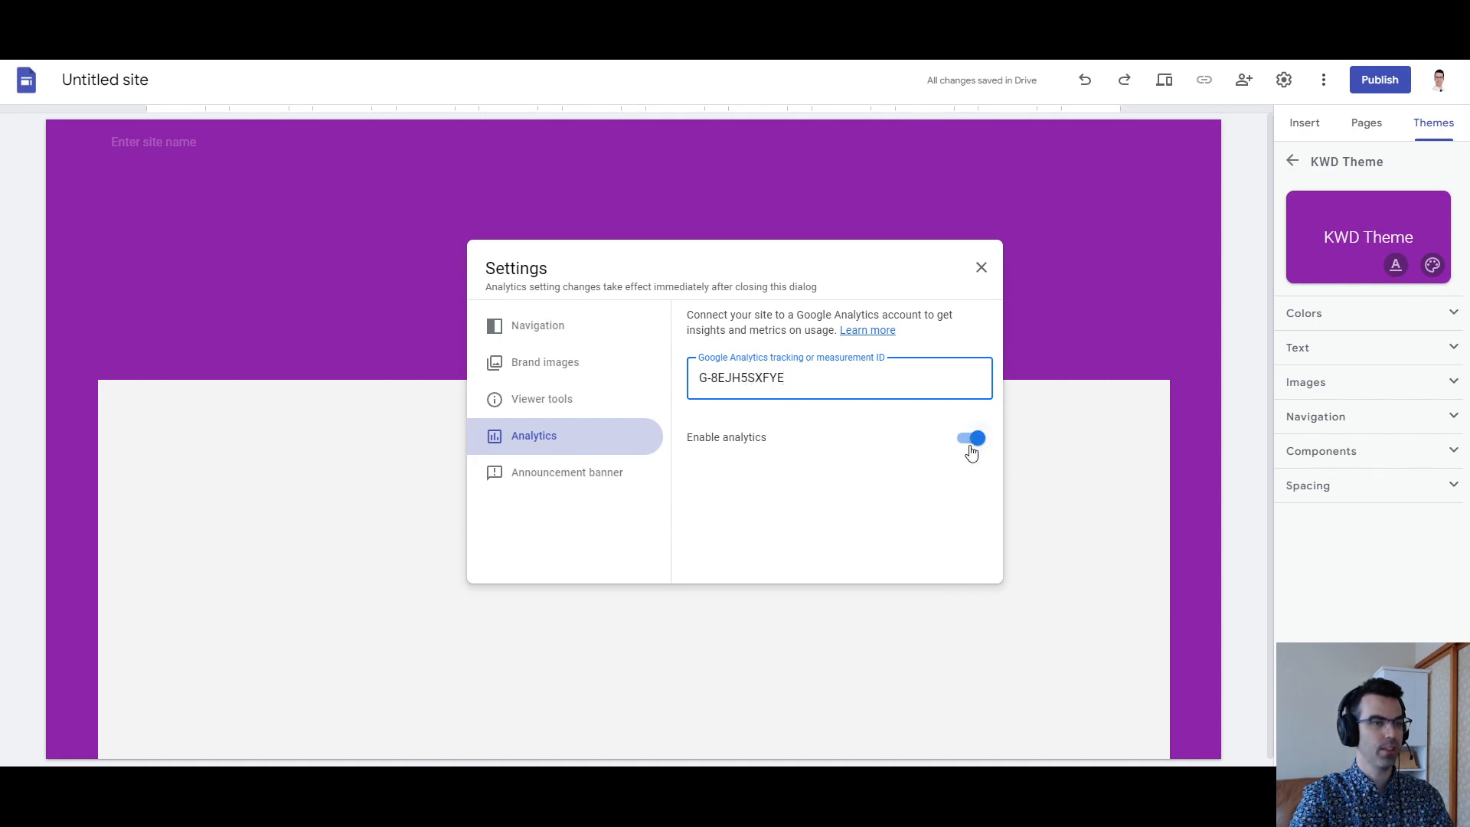
mouse_move(1209, 328)
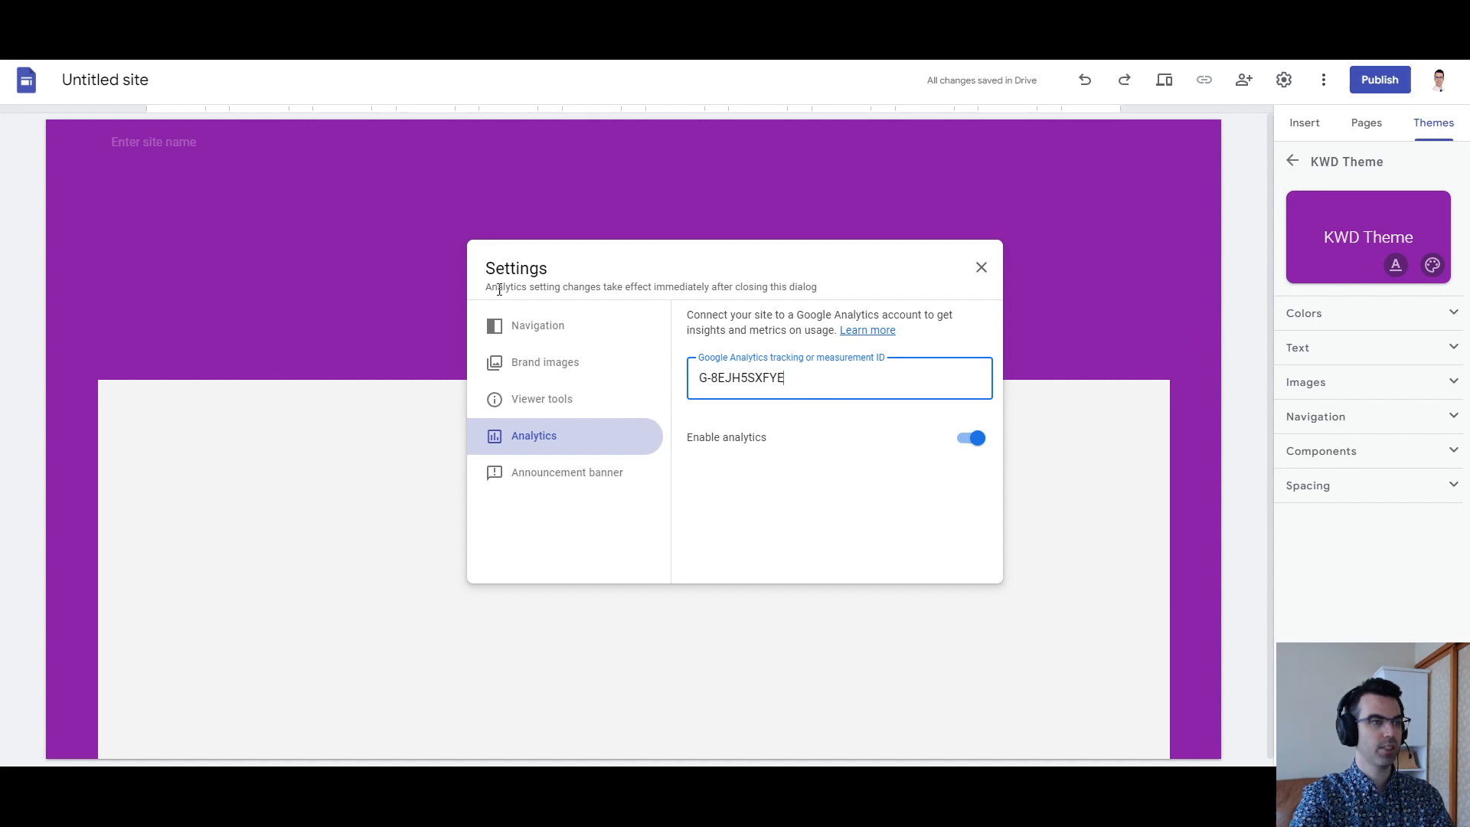
mouse_move(689, 285)
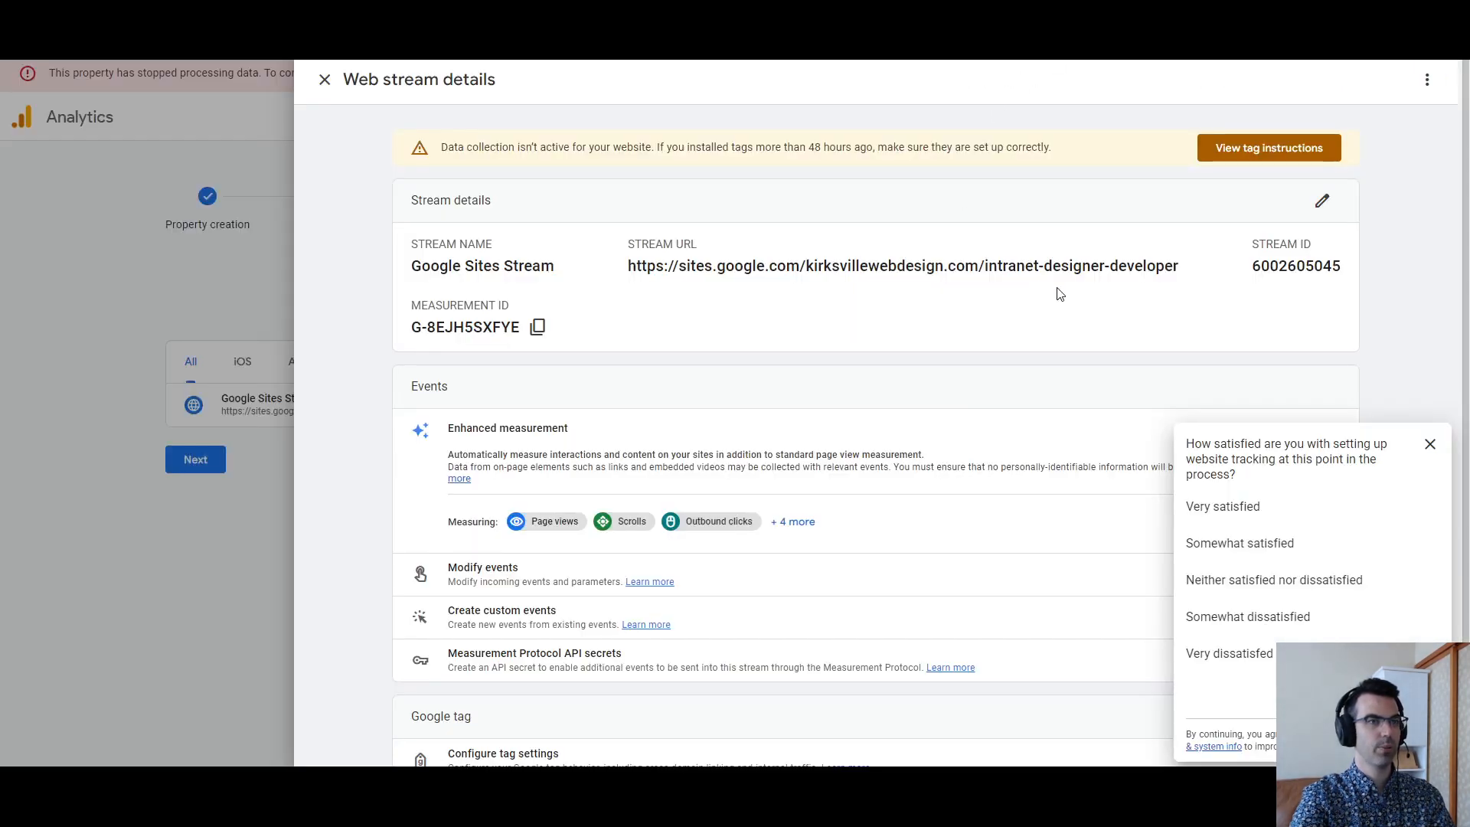
mouse_move(1070, 391)
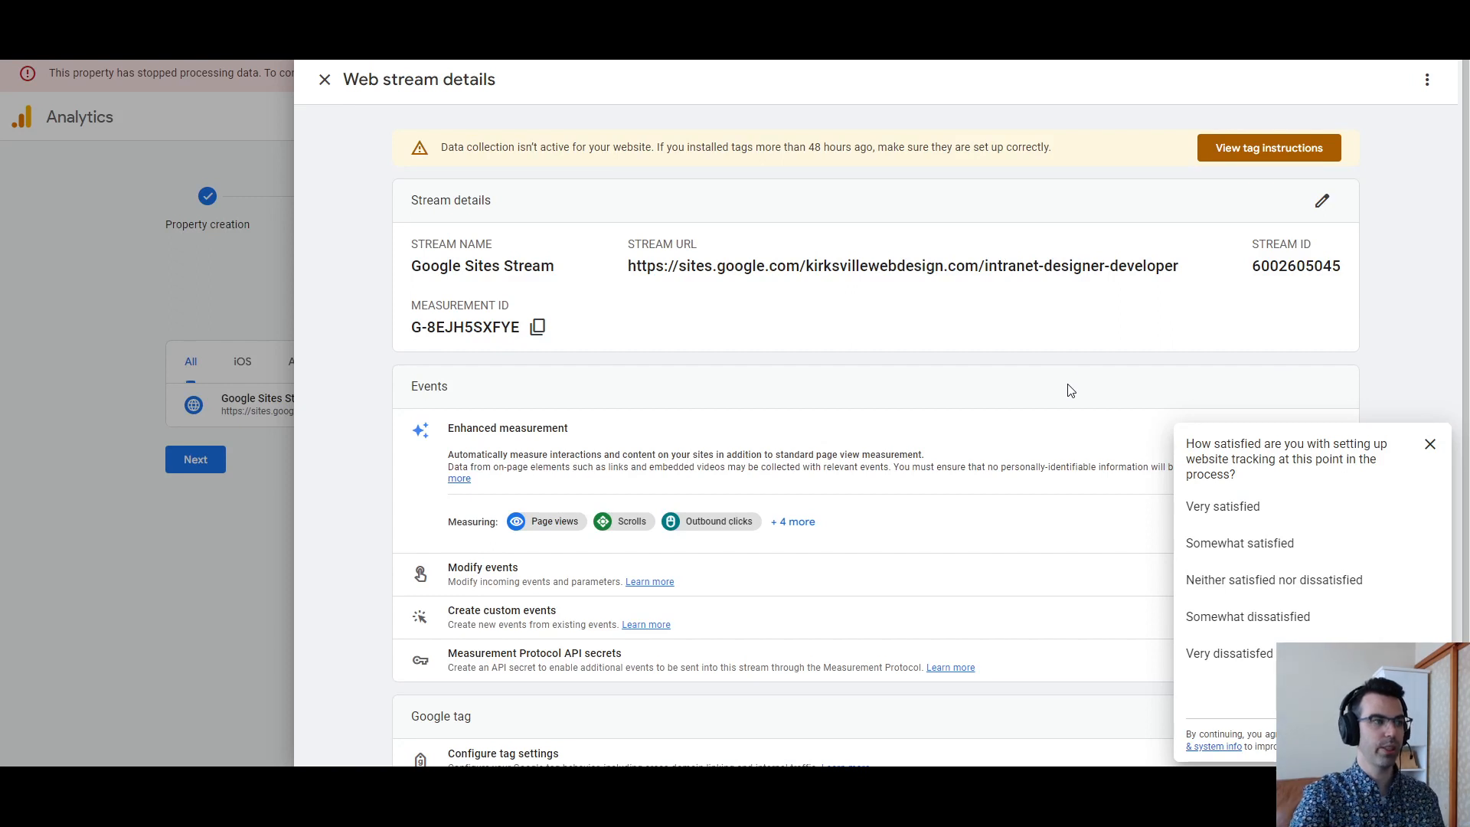
mouse_move(740, 206)
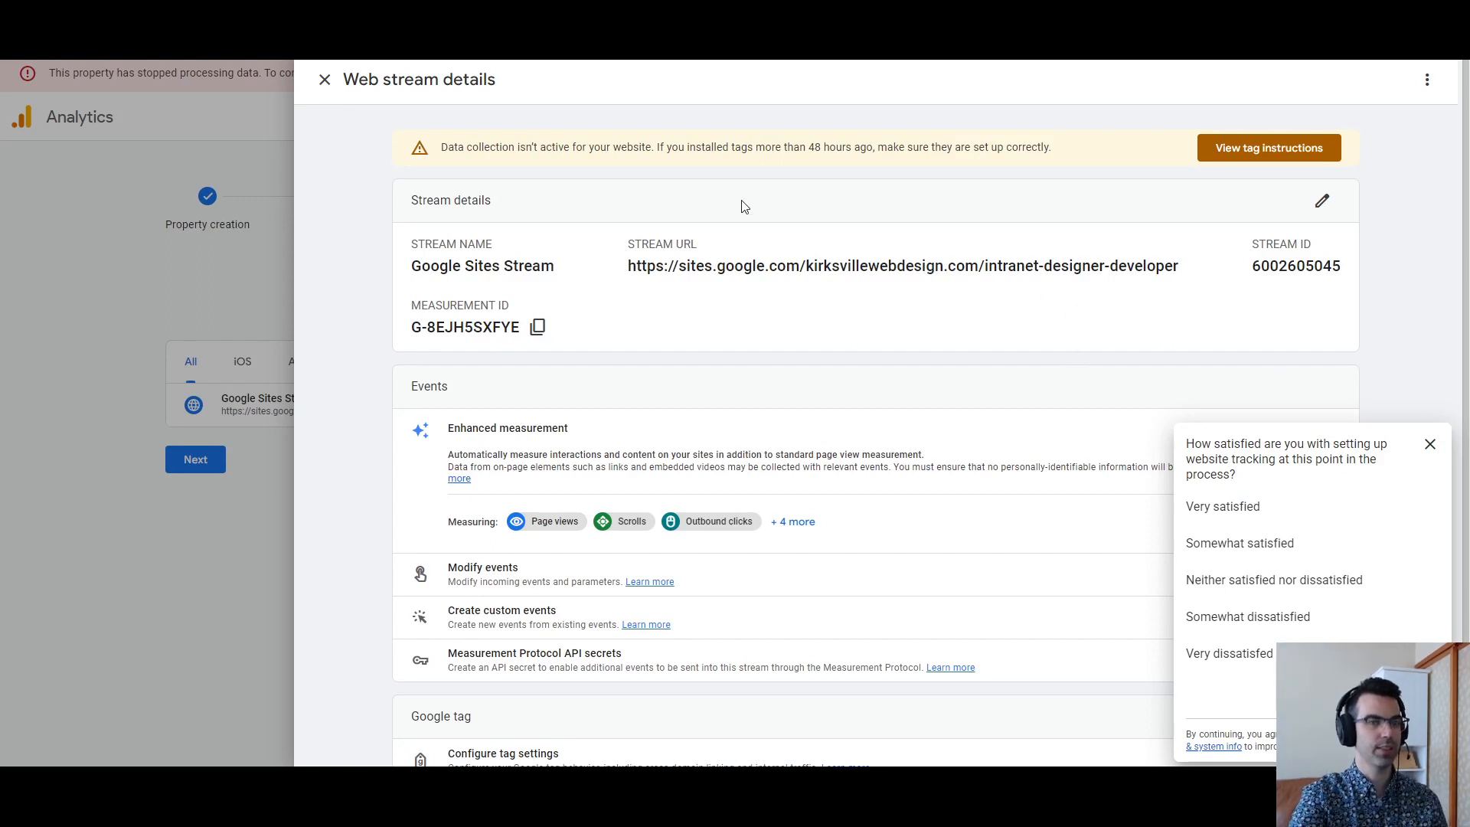
mouse_move(694, 95)
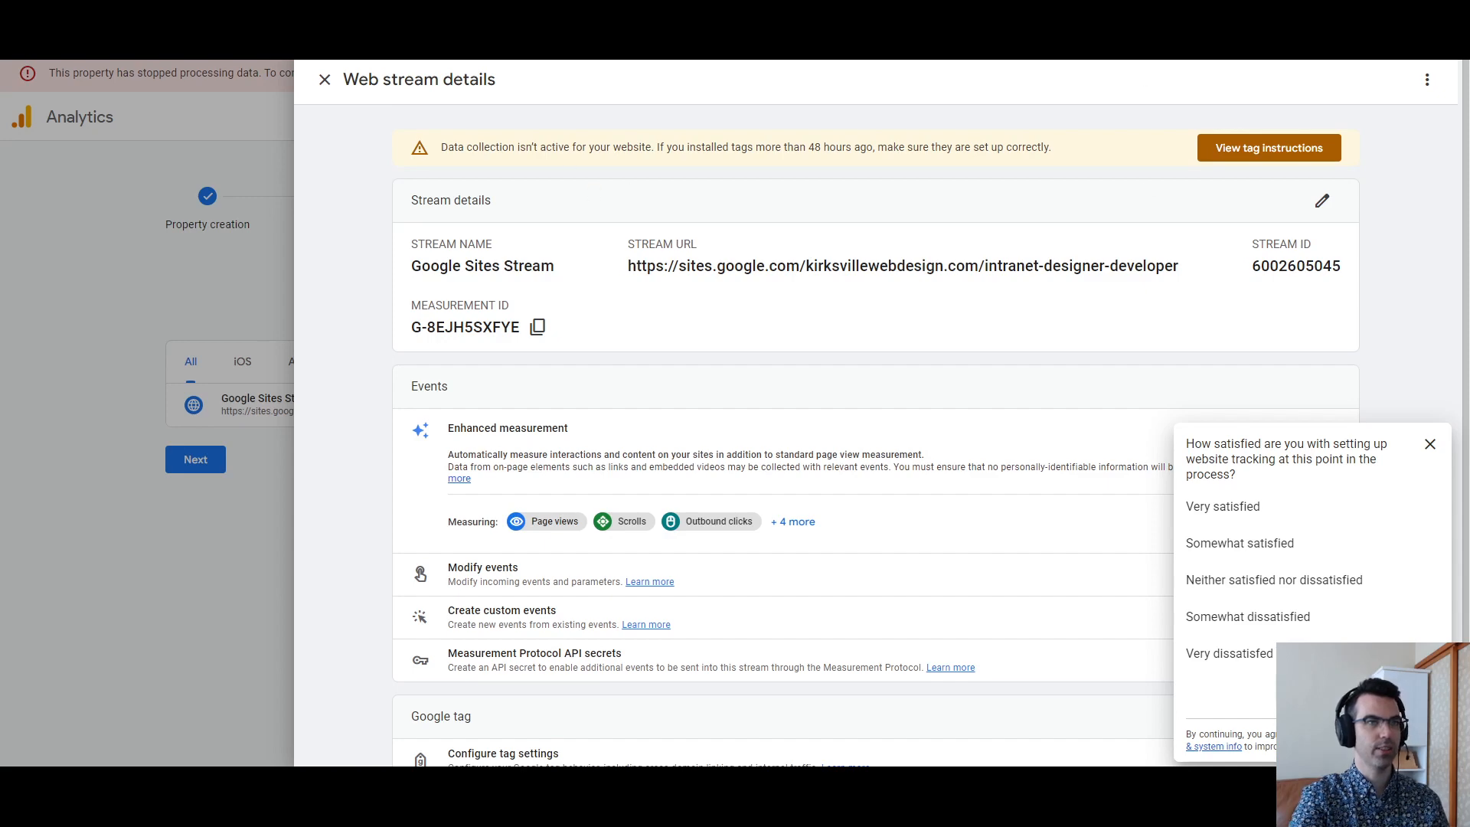
mouse_move(366, 68)
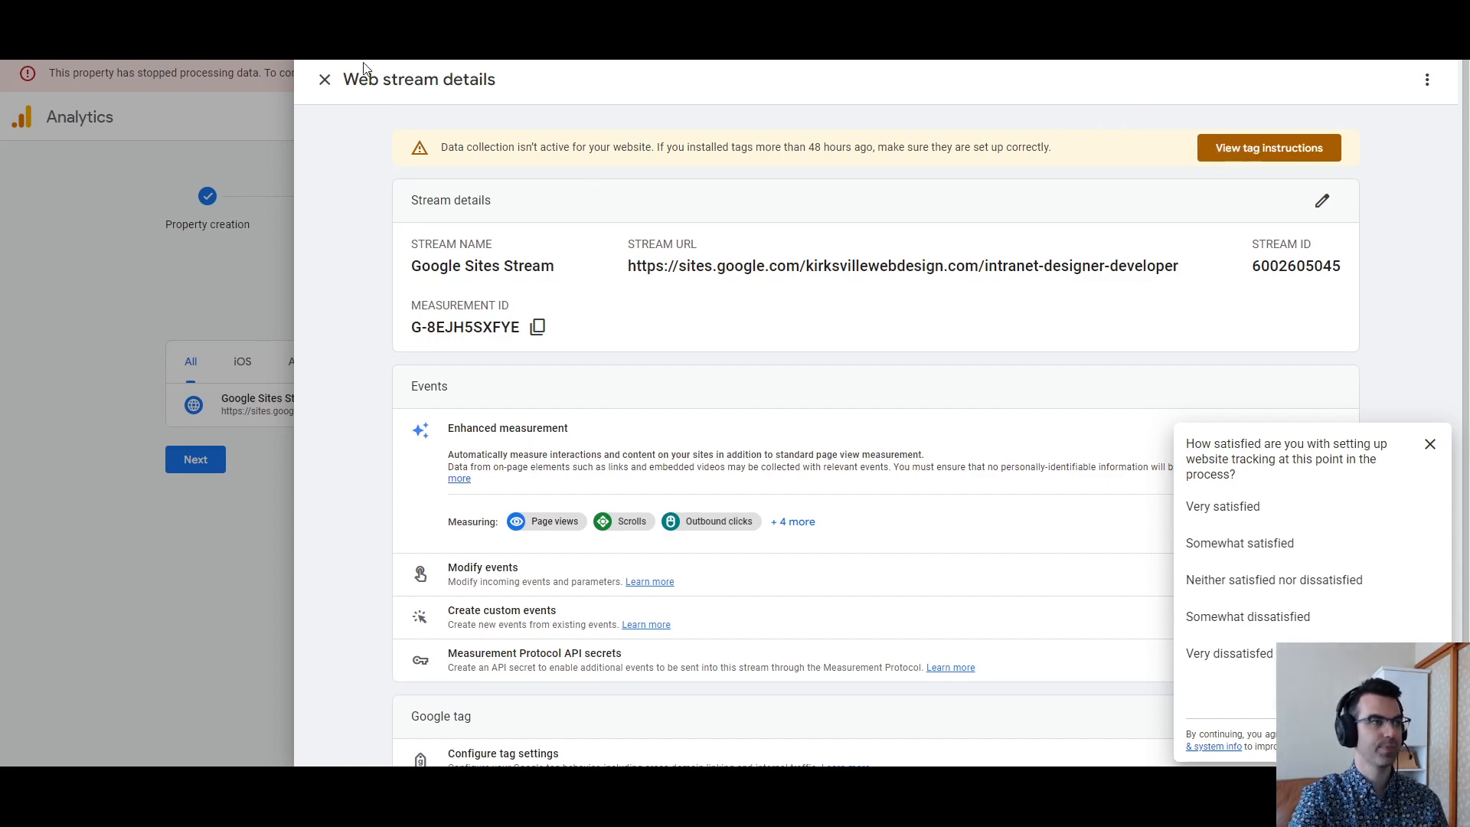
Step: Close the web stream details panel
click(323, 79)
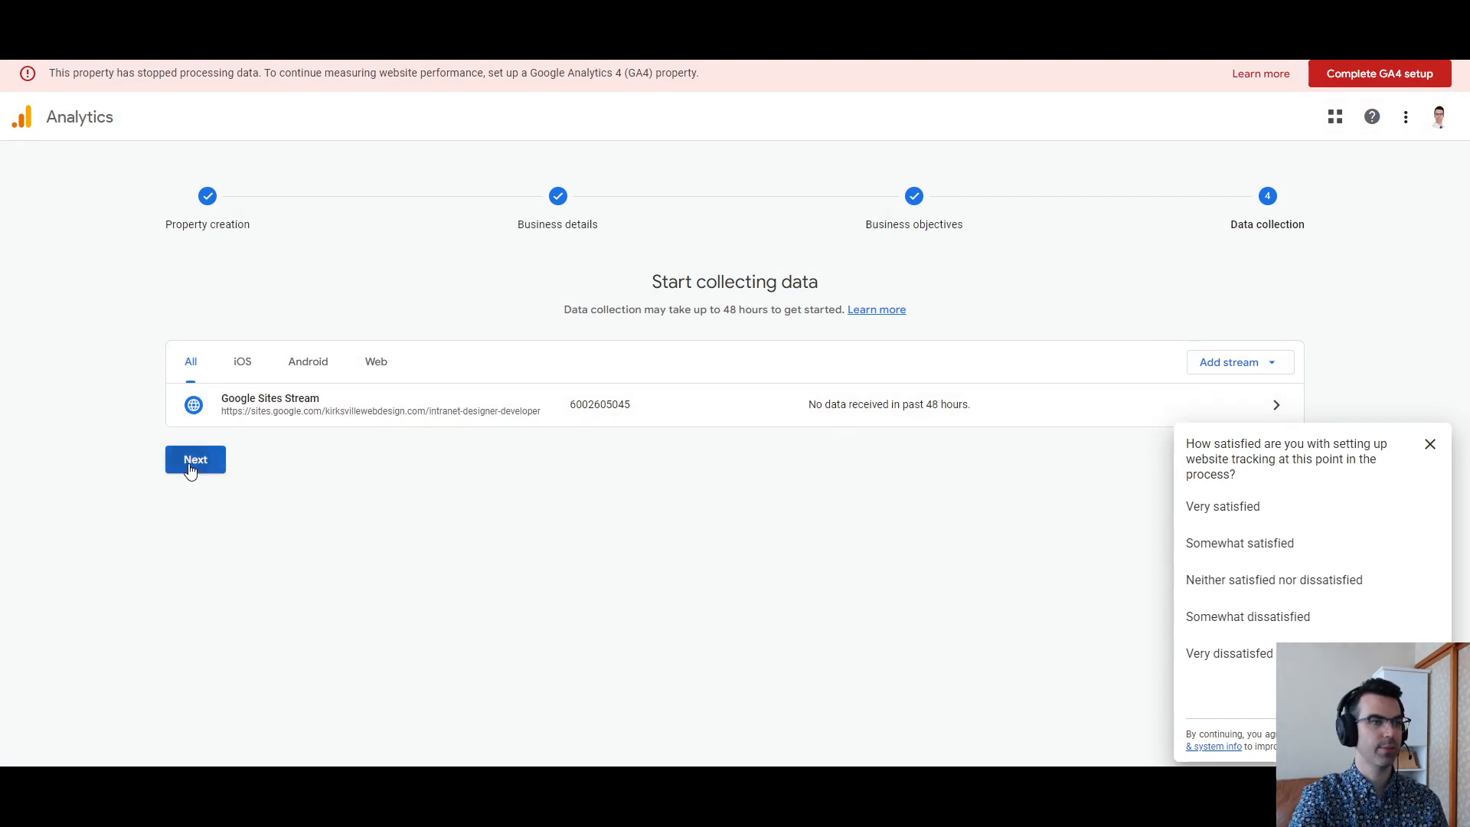
Step: Finish the Start collecting data step
click(194, 459)
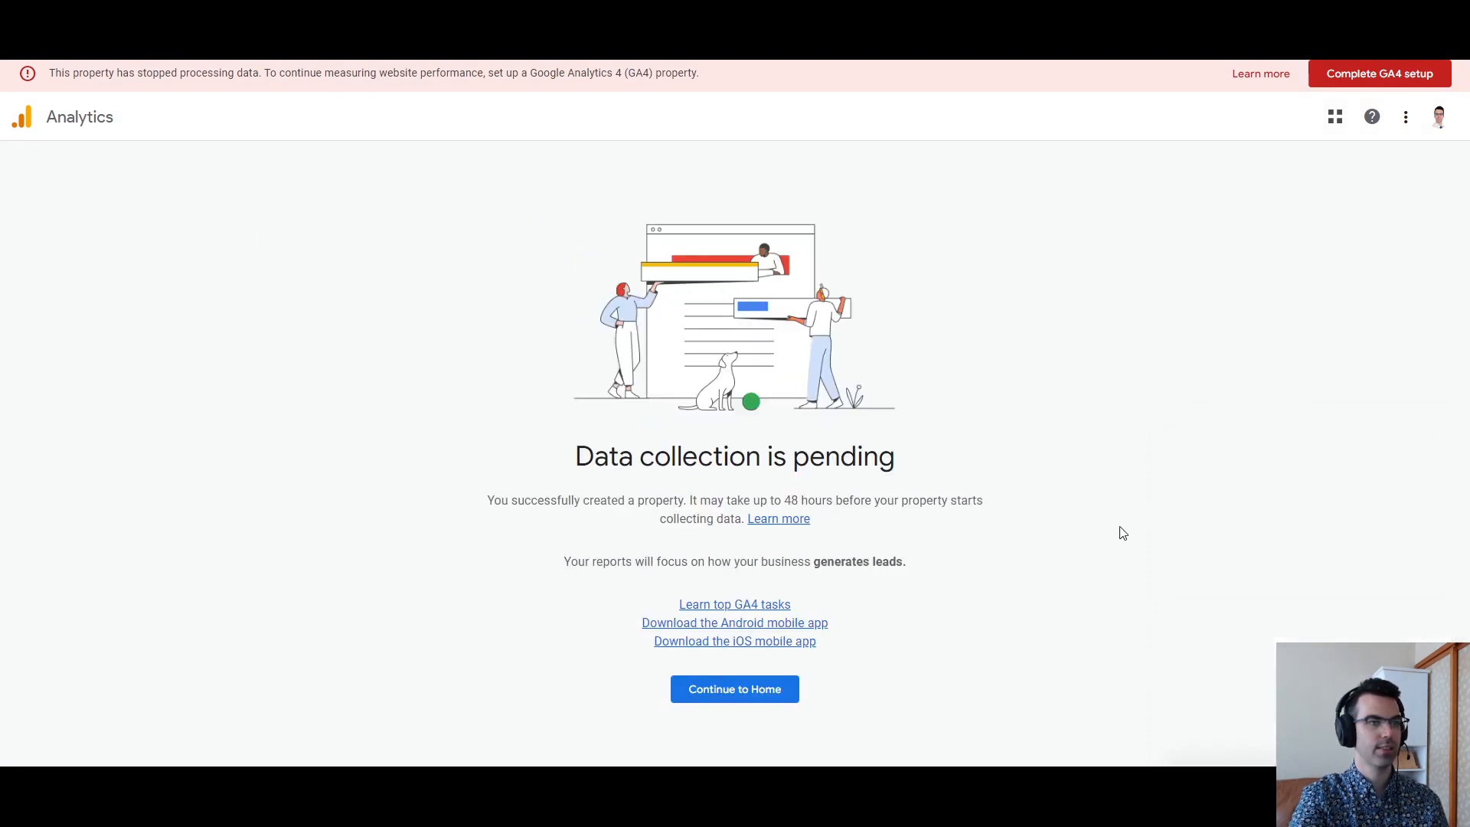
mouse_move(1045, 629)
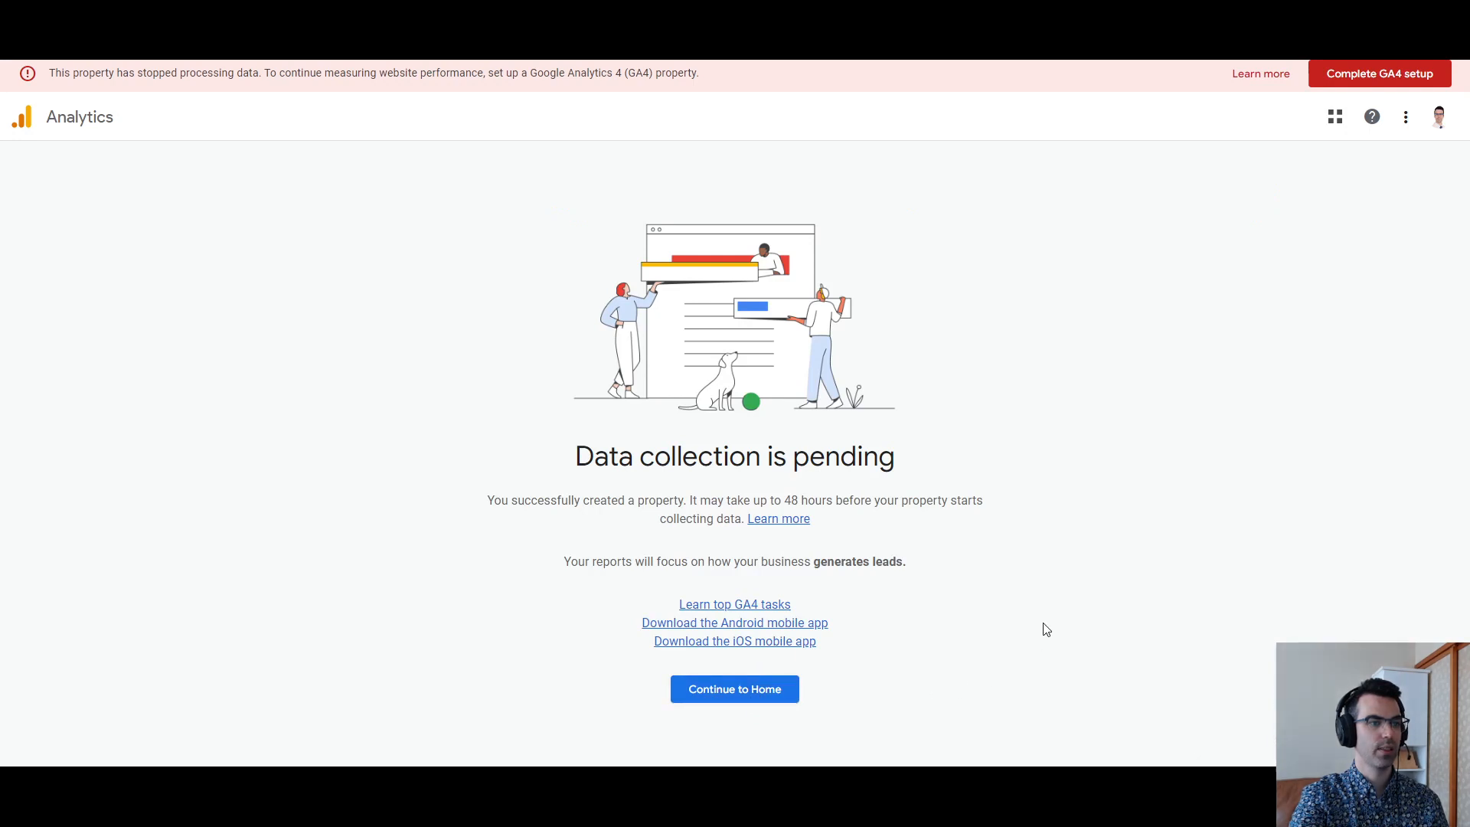
mouse_move(897, 523)
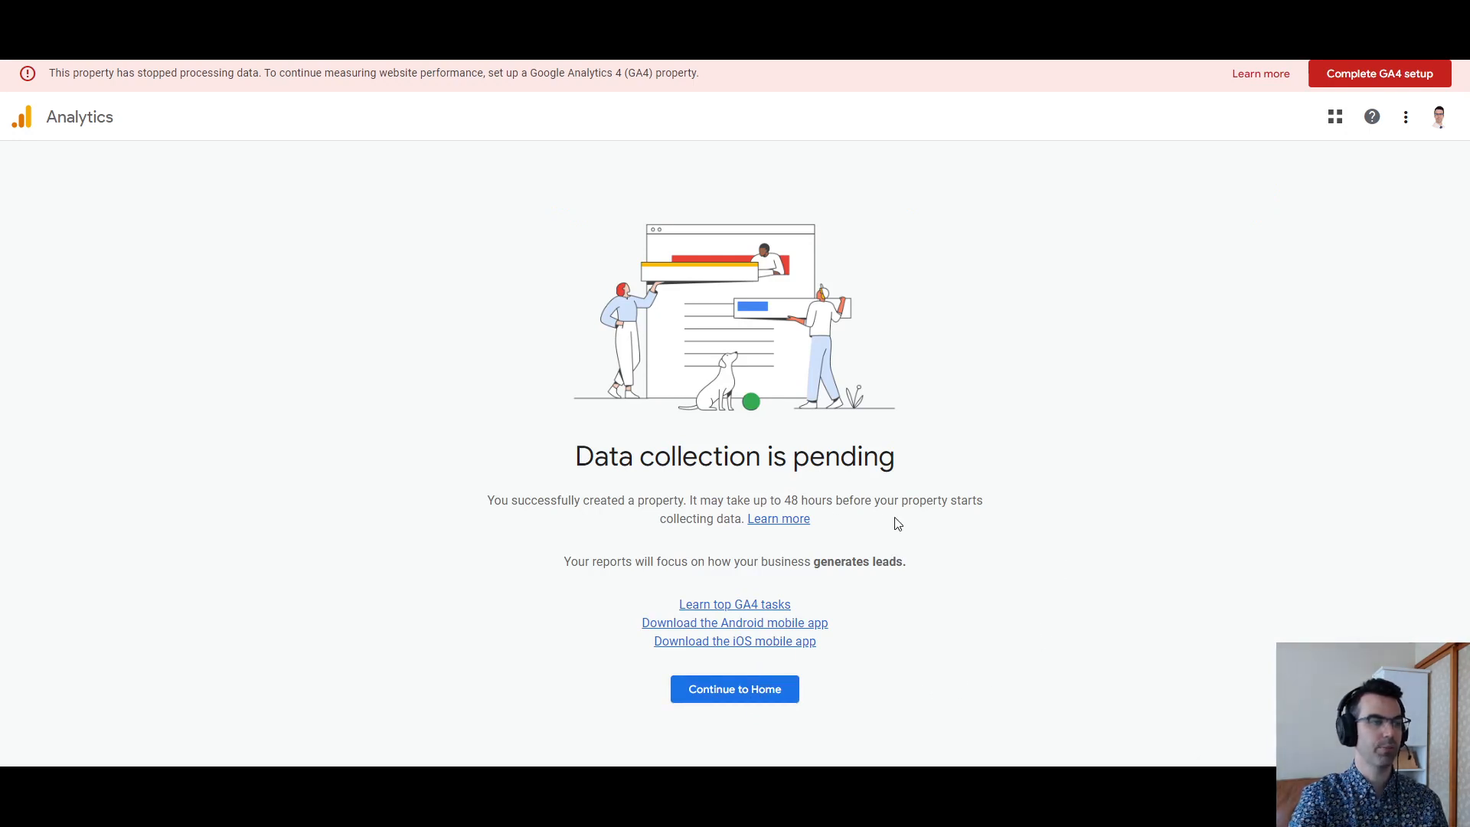
mouse_move(1143, 418)
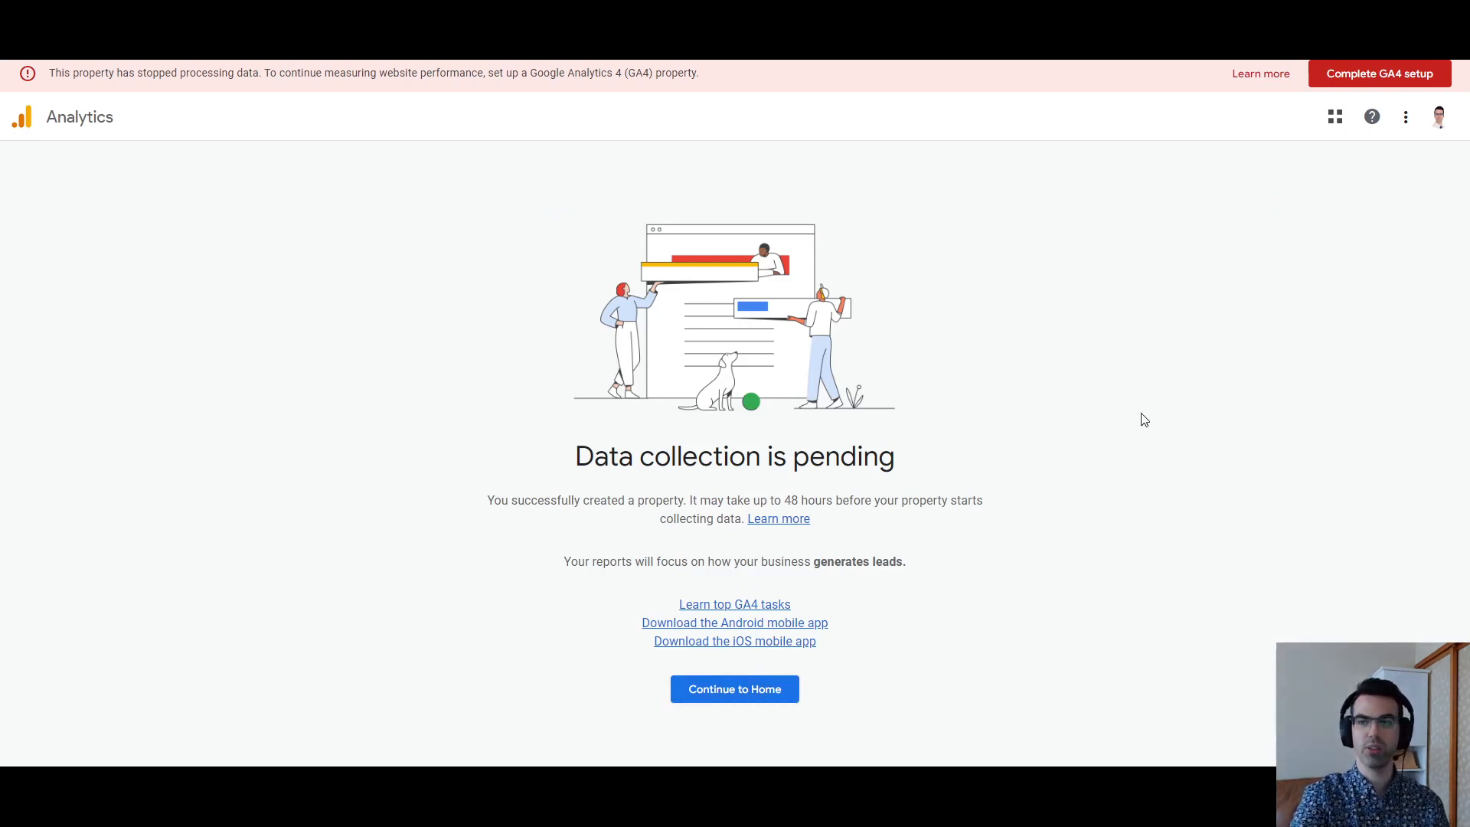
mouse_move(1203, 176)
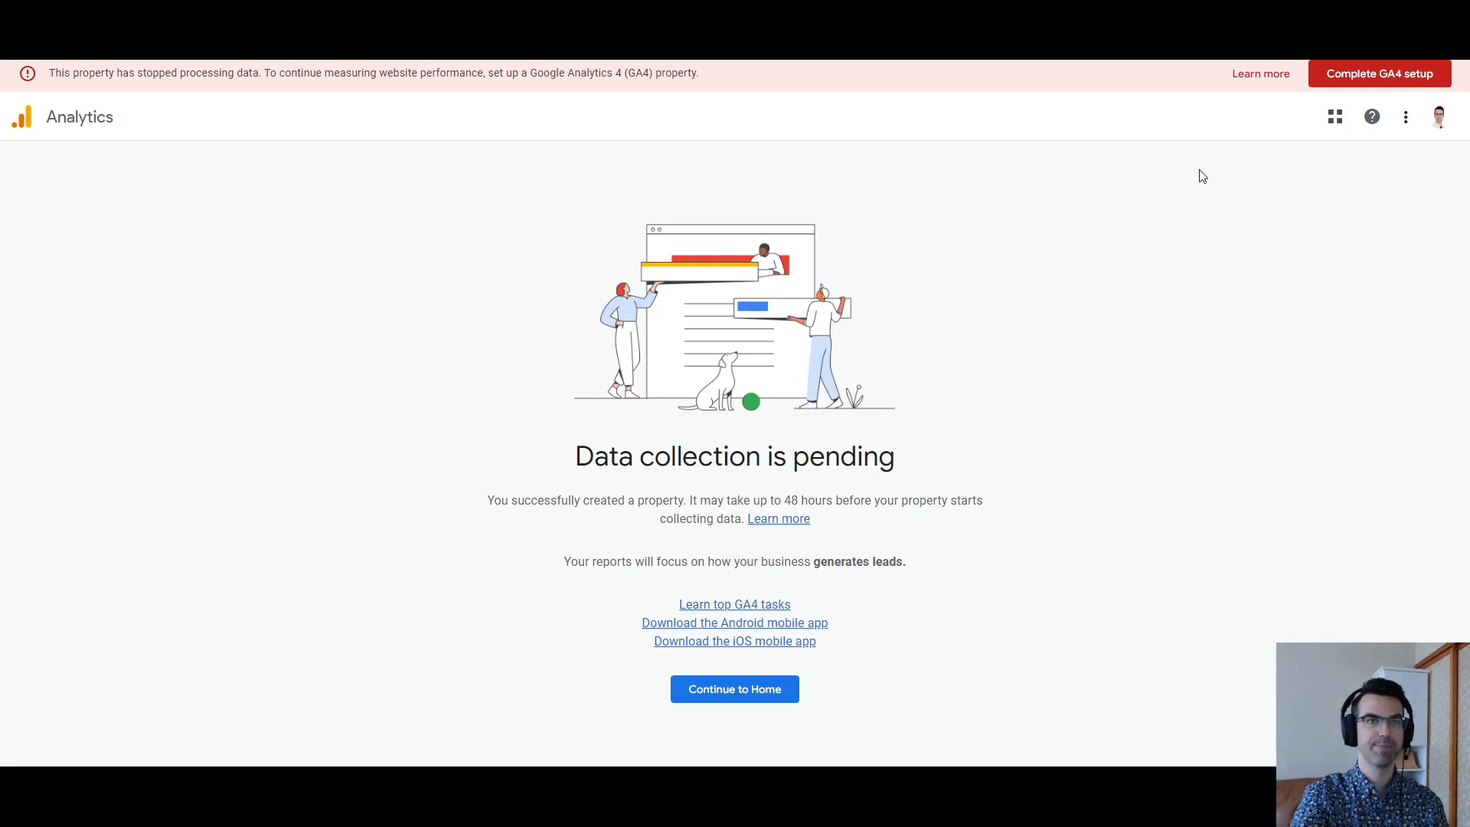